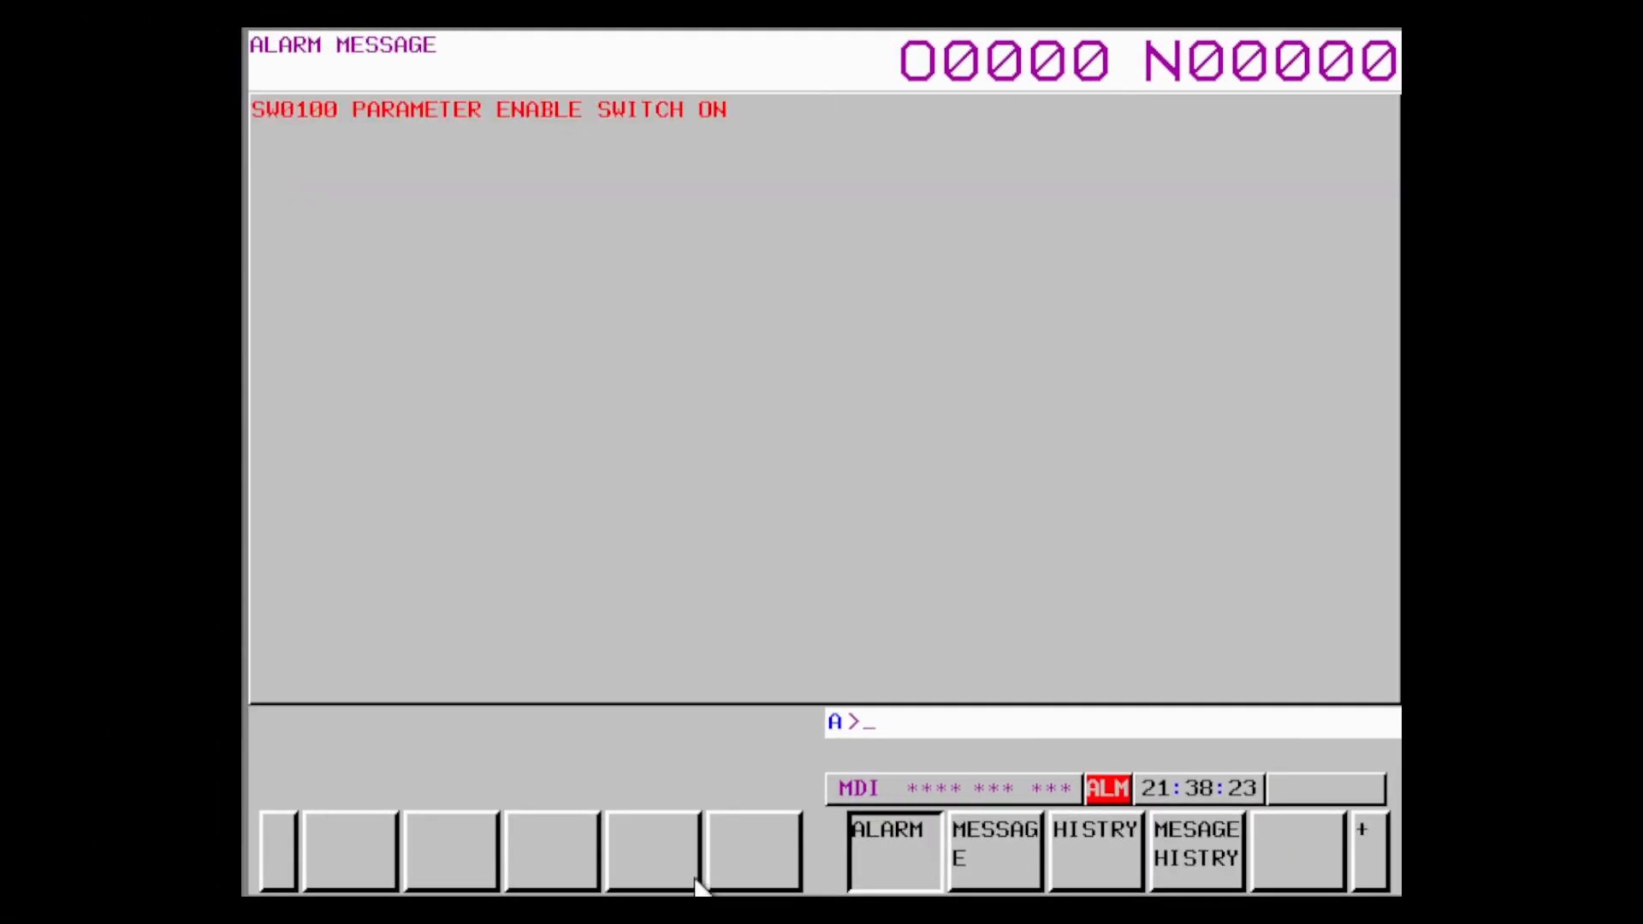
- Add a private static Dictionary<short,string> _alarmType holding the FOCAS alarm type codes (SW, PW, PC...)
key(POS)
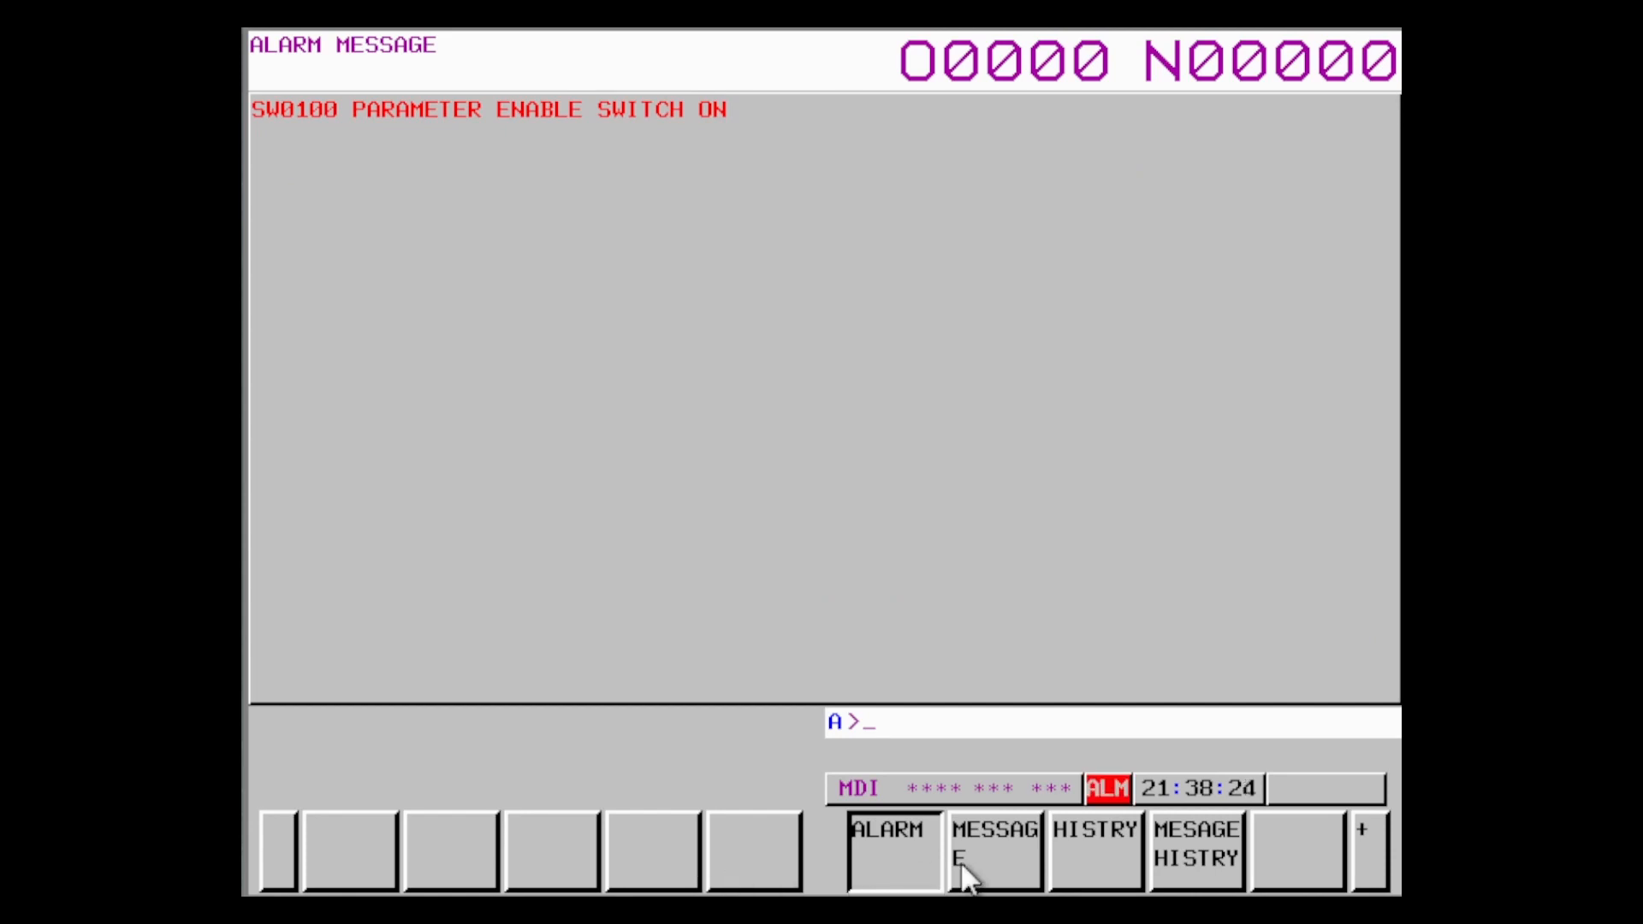
click(1096, 849)
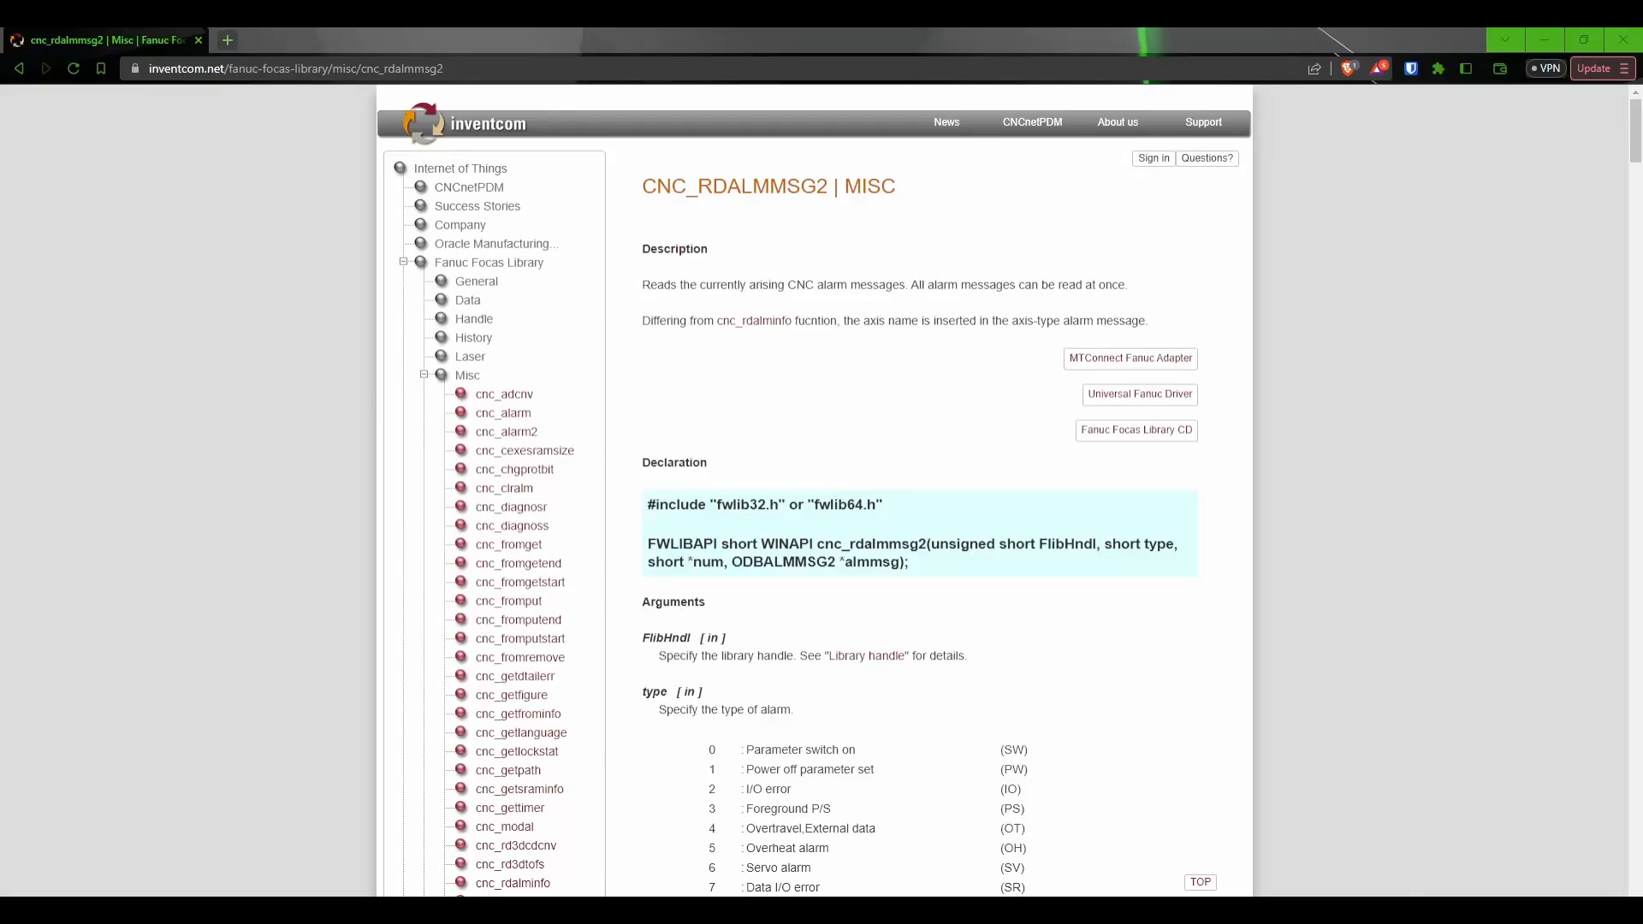
double_click(733, 187)
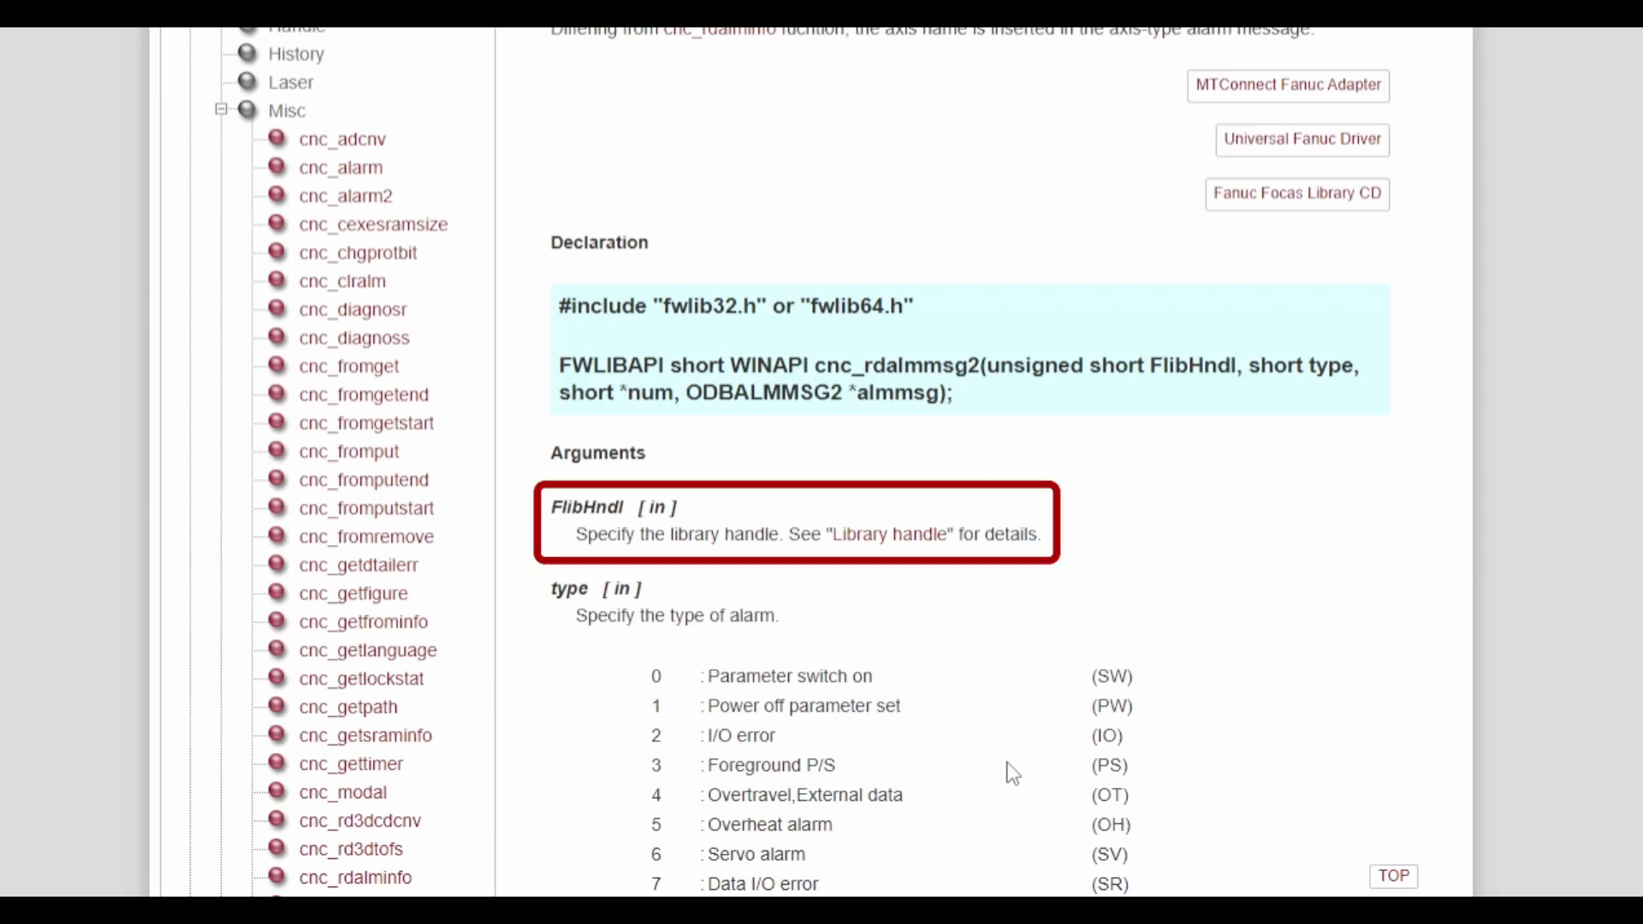
scroll(down, 3)
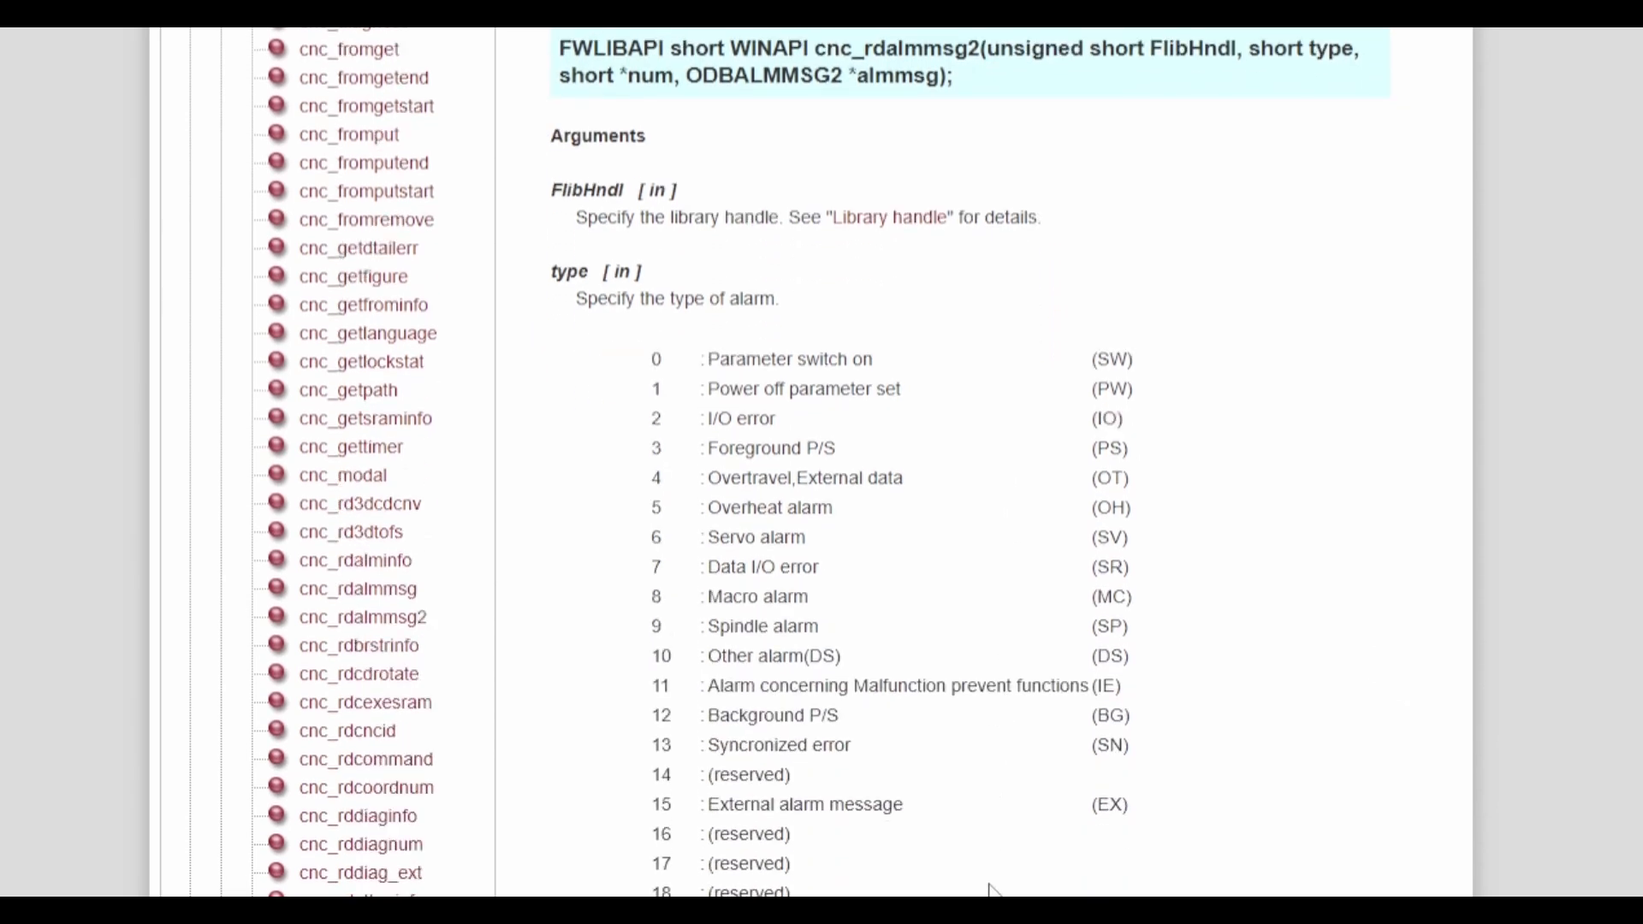
scroll(down, 3)
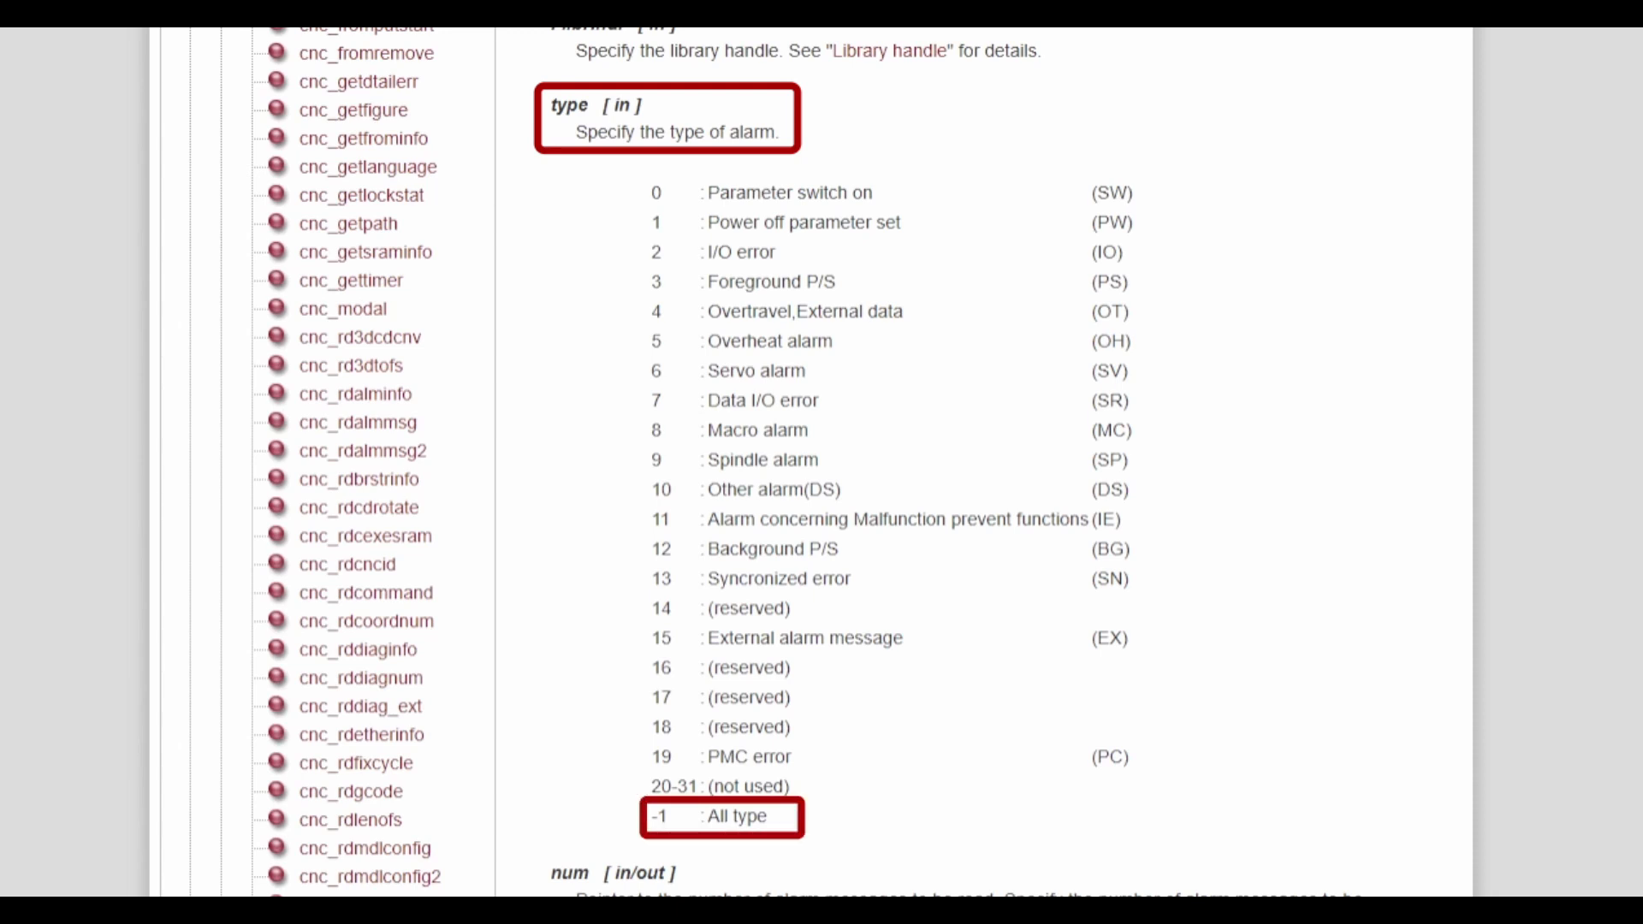
scroll(down, 3)
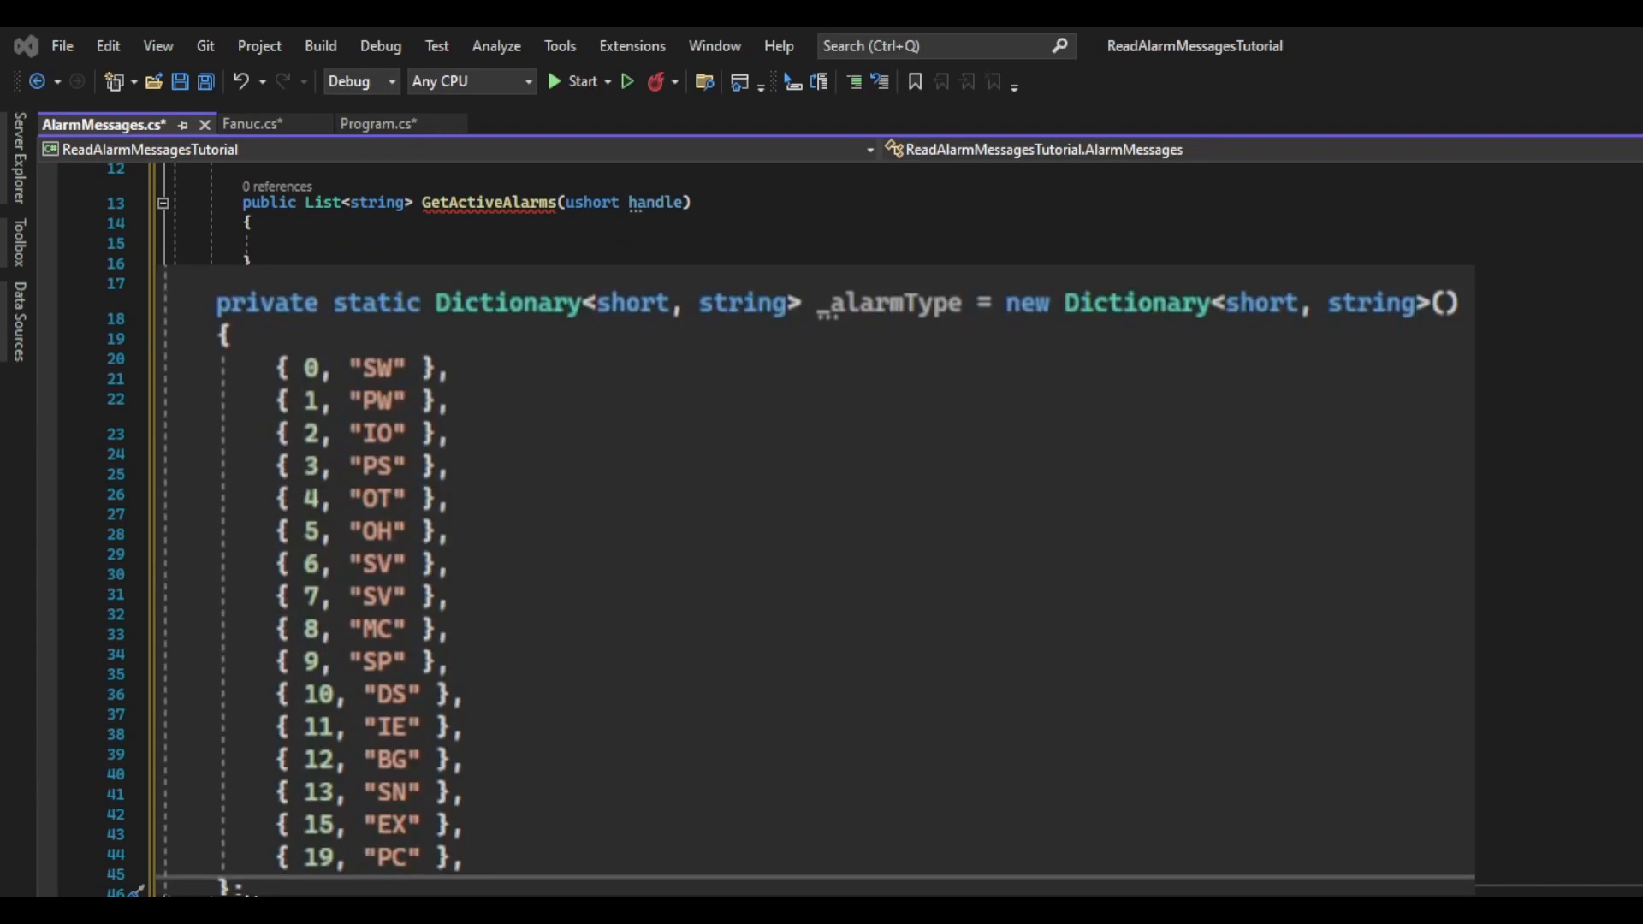
double_click(379, 368)
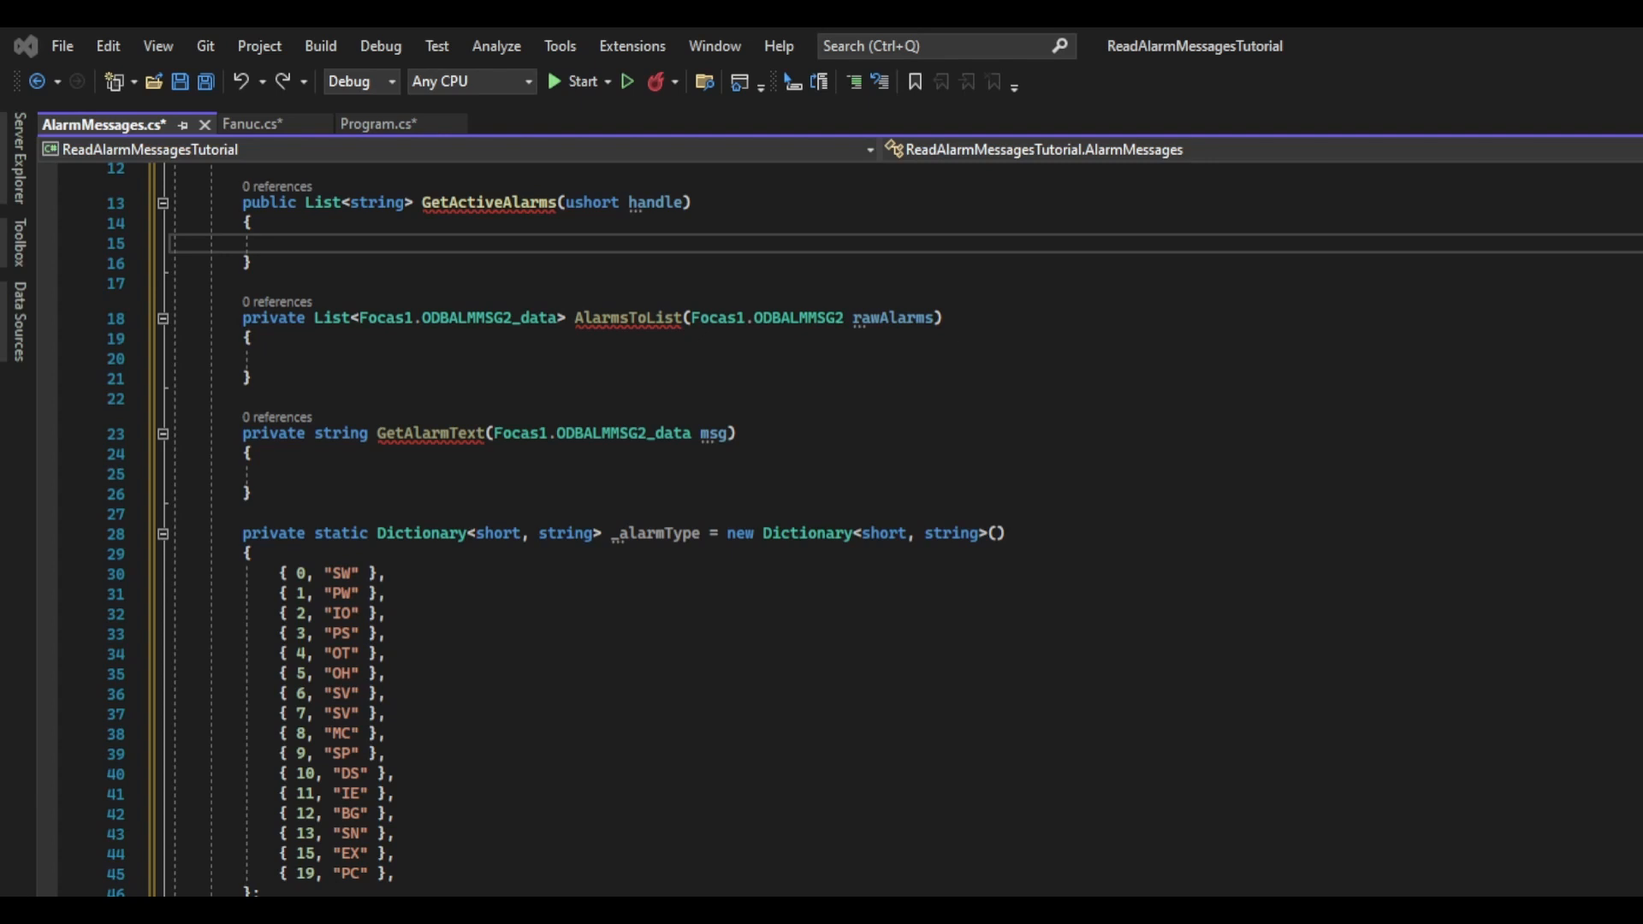
- Declare the alarms list, numberOfAlarms = 10 and an ODBALMMSG2 buffer, then call cnc_rdalmmsg2 with type -1
text(List<string> alarms = new List<string>();)
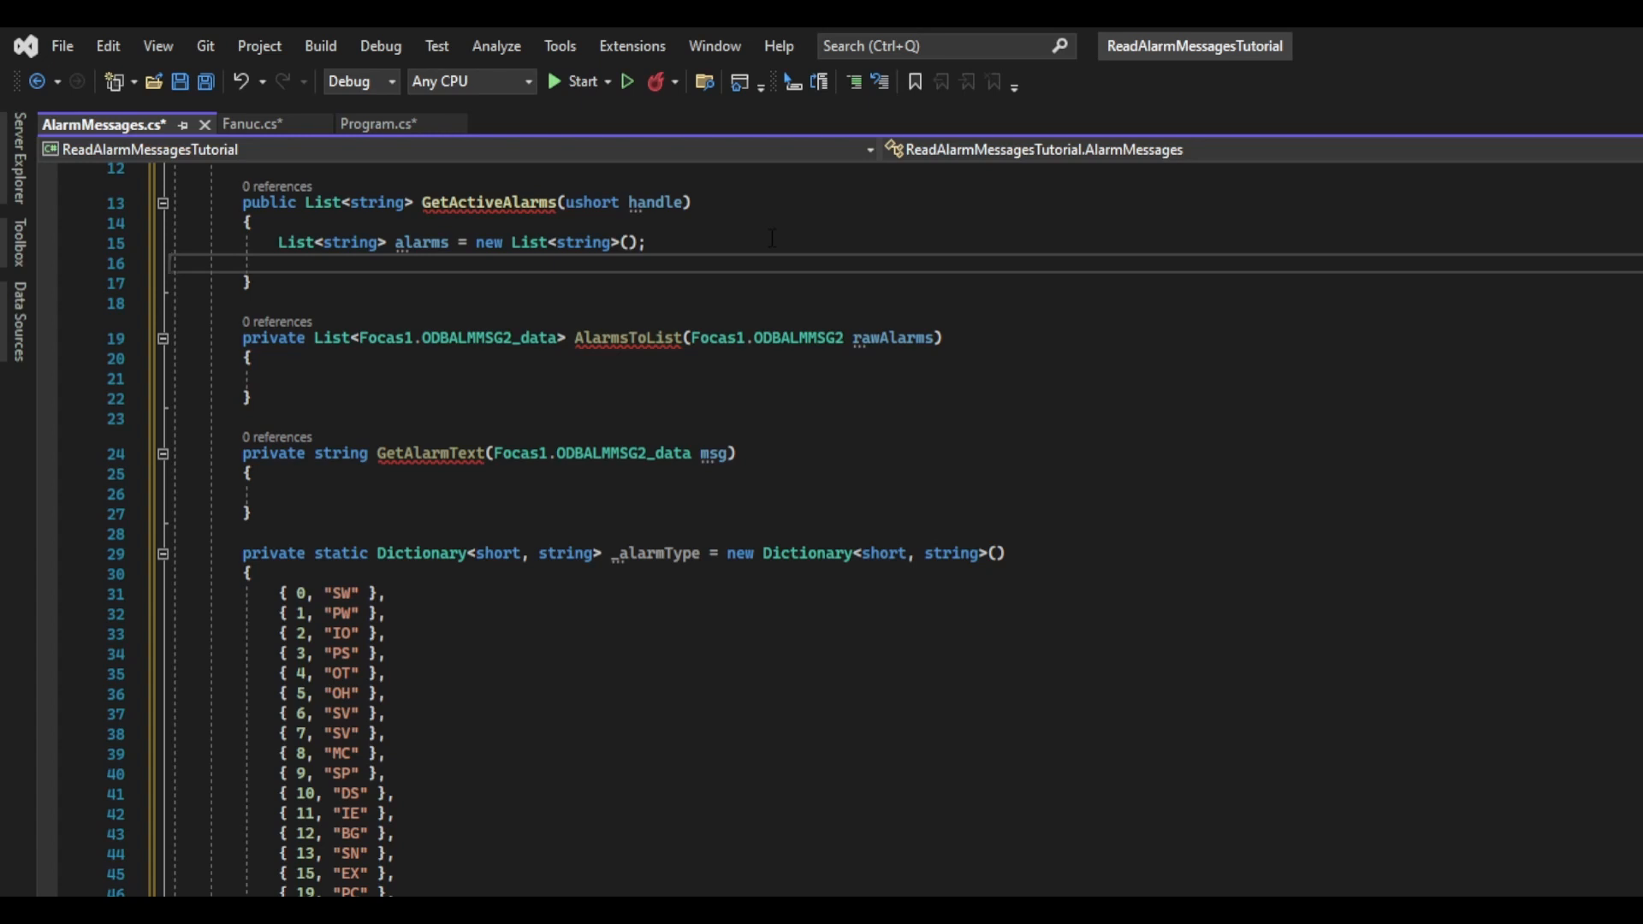
text(short numberOfAlarms = 10;)
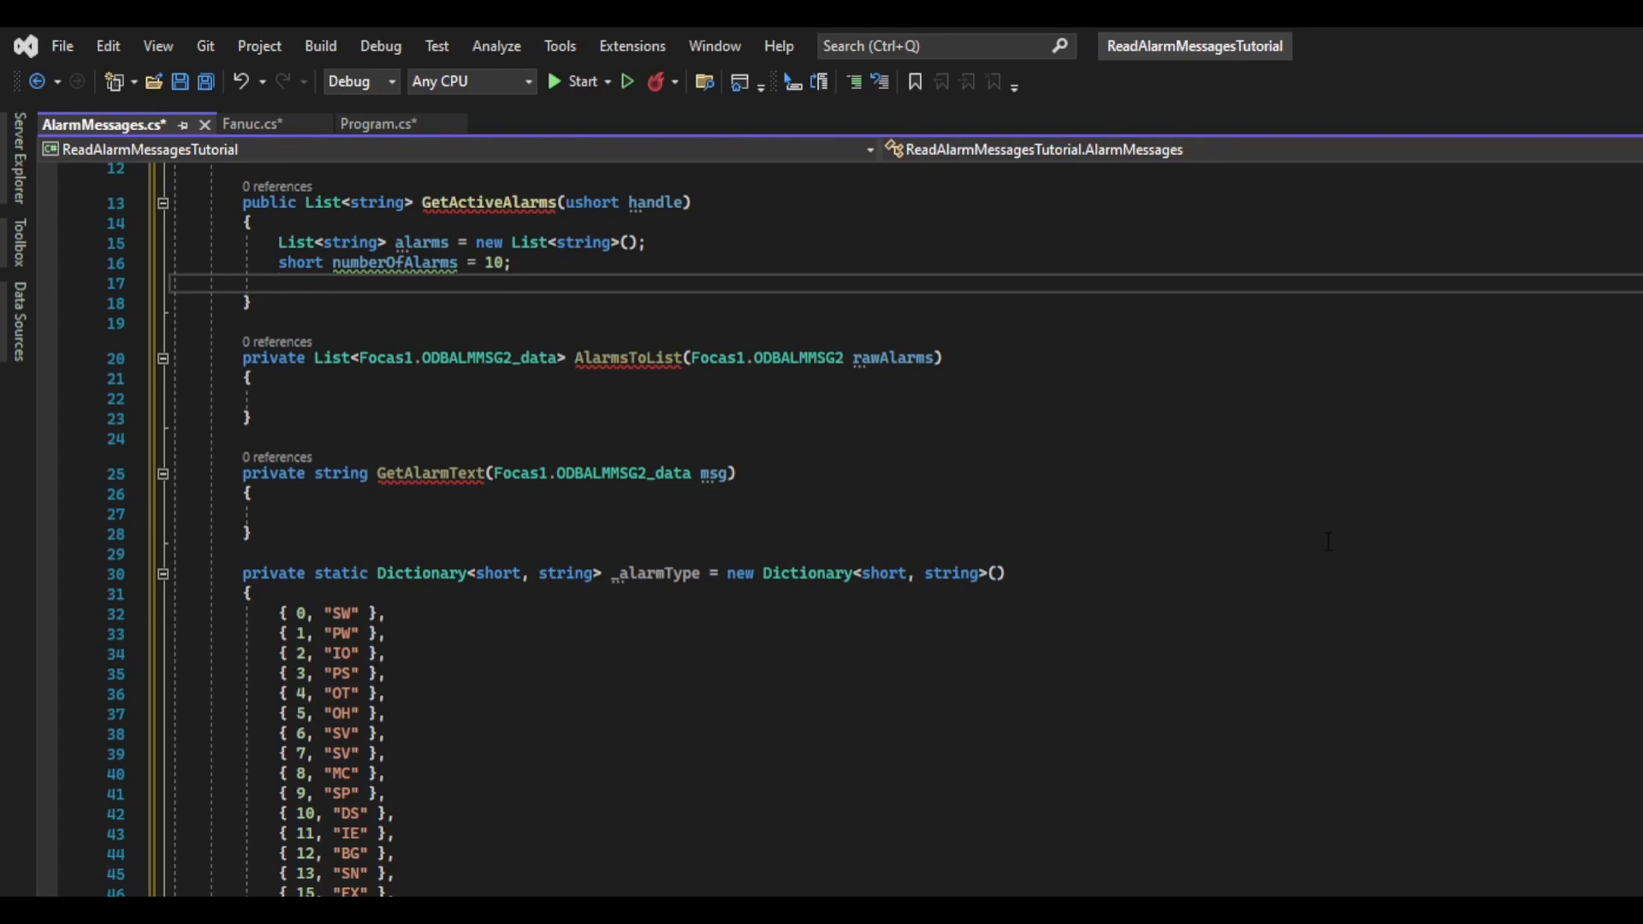
text(Focas1.ODBALMMSG2 allAlarms = new Focas1.ODBALMMSG2();)
text(if (handle == 0)
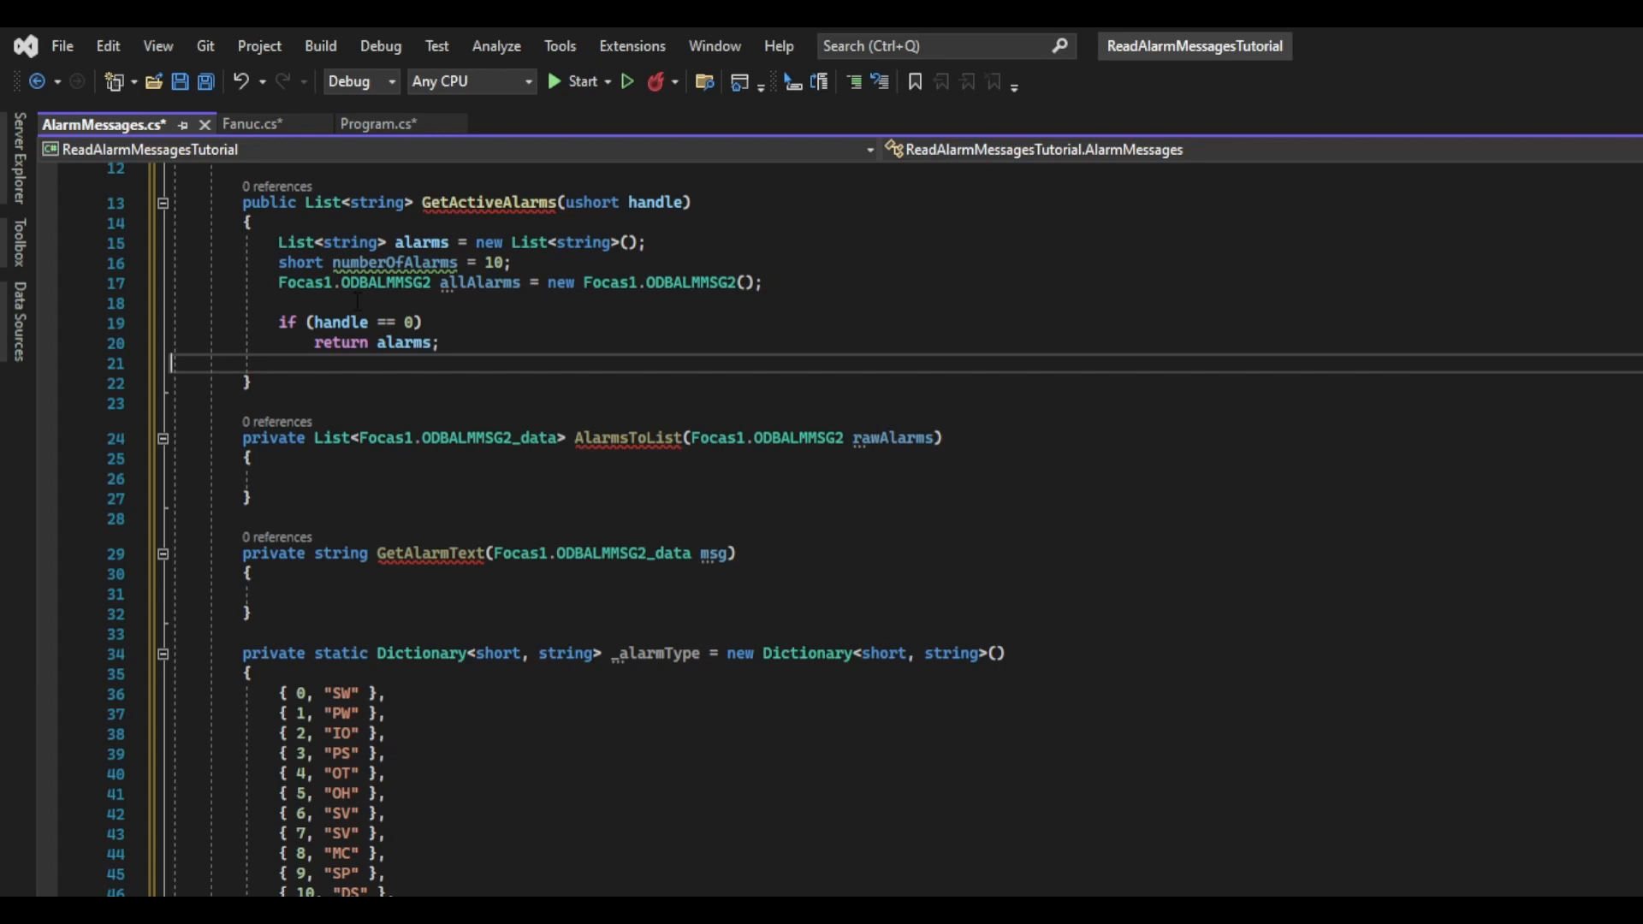
text(_ret = Focas1.cnc_rdalmmsg2(handle, -1, ref numberOfAlarms, allAlarms);)
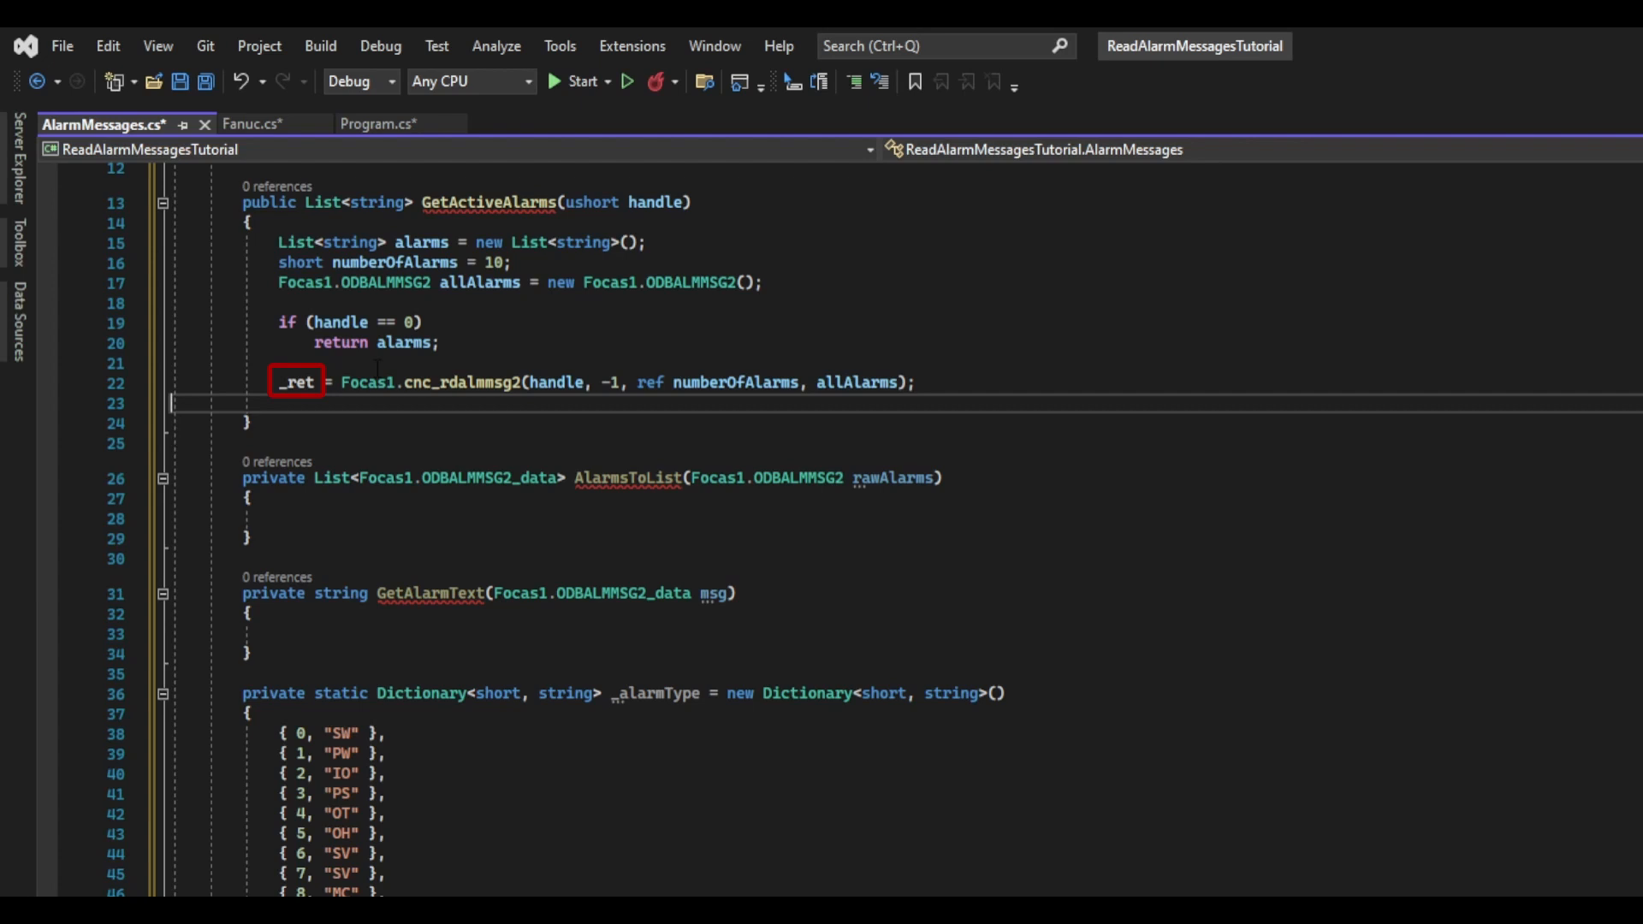
text(if (_ret != Focas1.EW_OK))
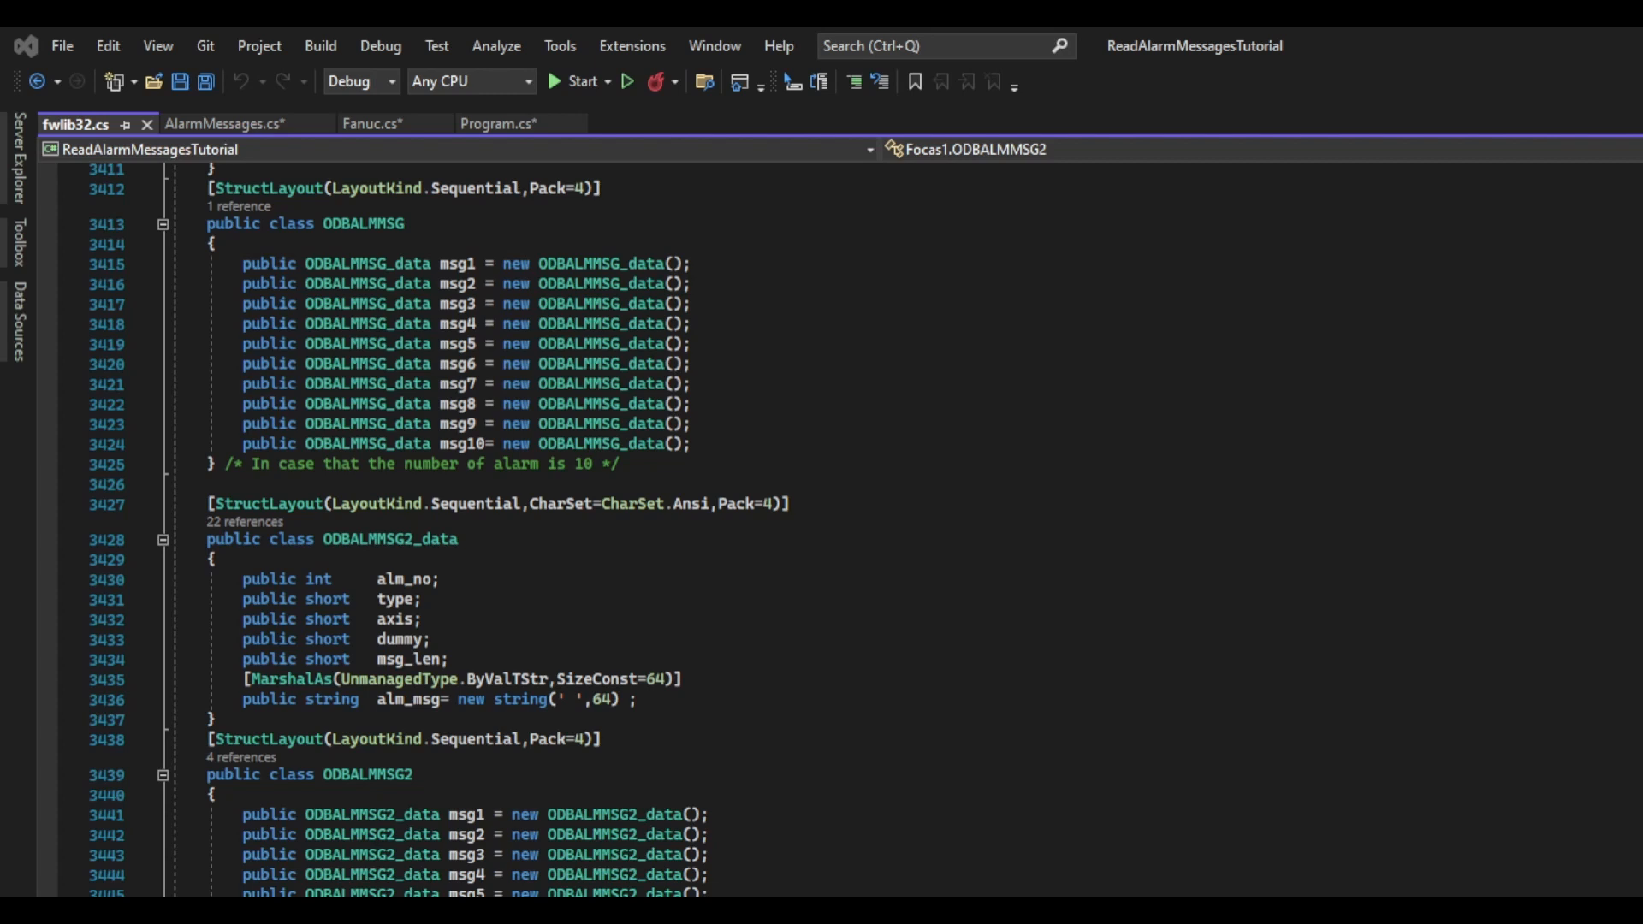
- Convert allAlarms via AlarmsToList, add each GetAlarmText result in a for loop, and return alarms
click(221, 124)
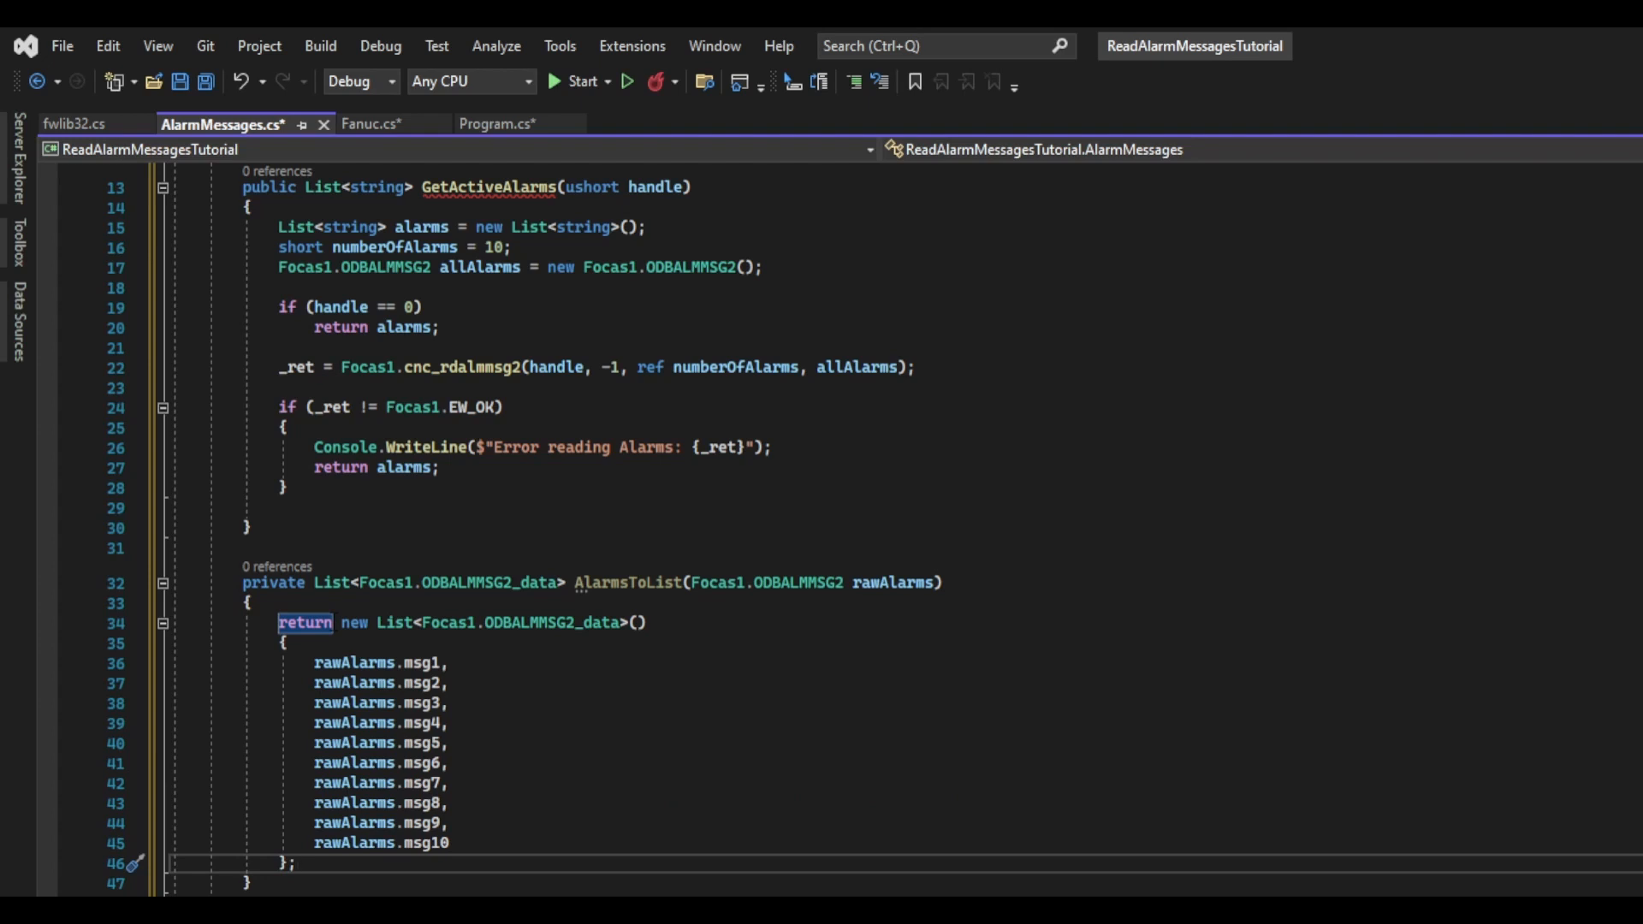
click(298, 865)
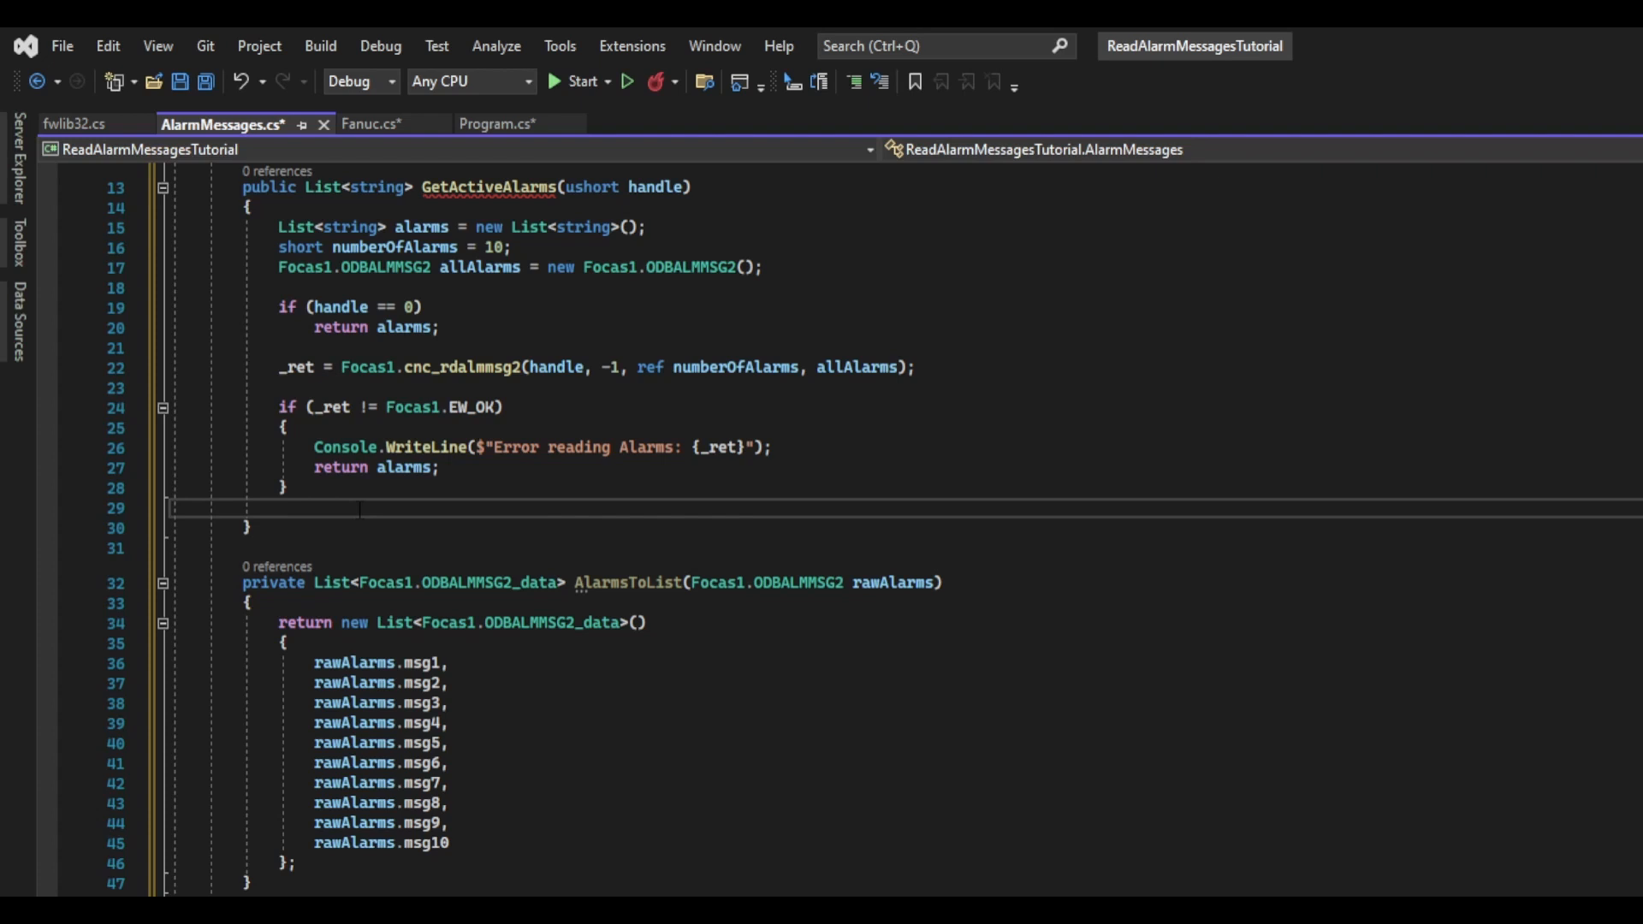
text(var rawAlarms = AlarmsToList(allAlarms);)
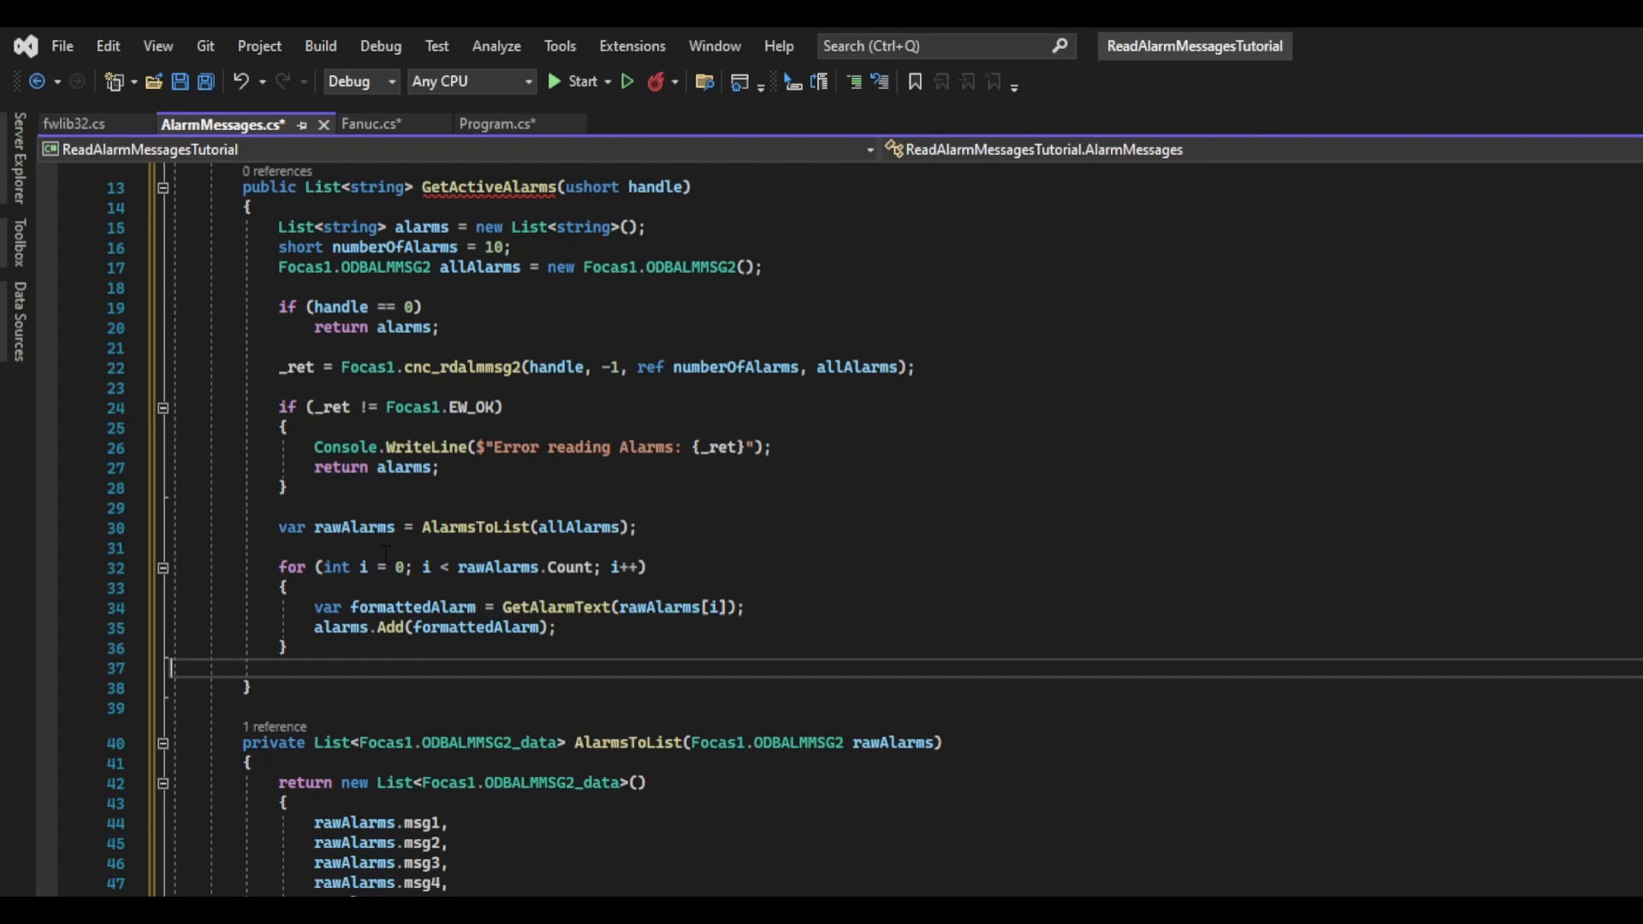
double_click(587, 607)
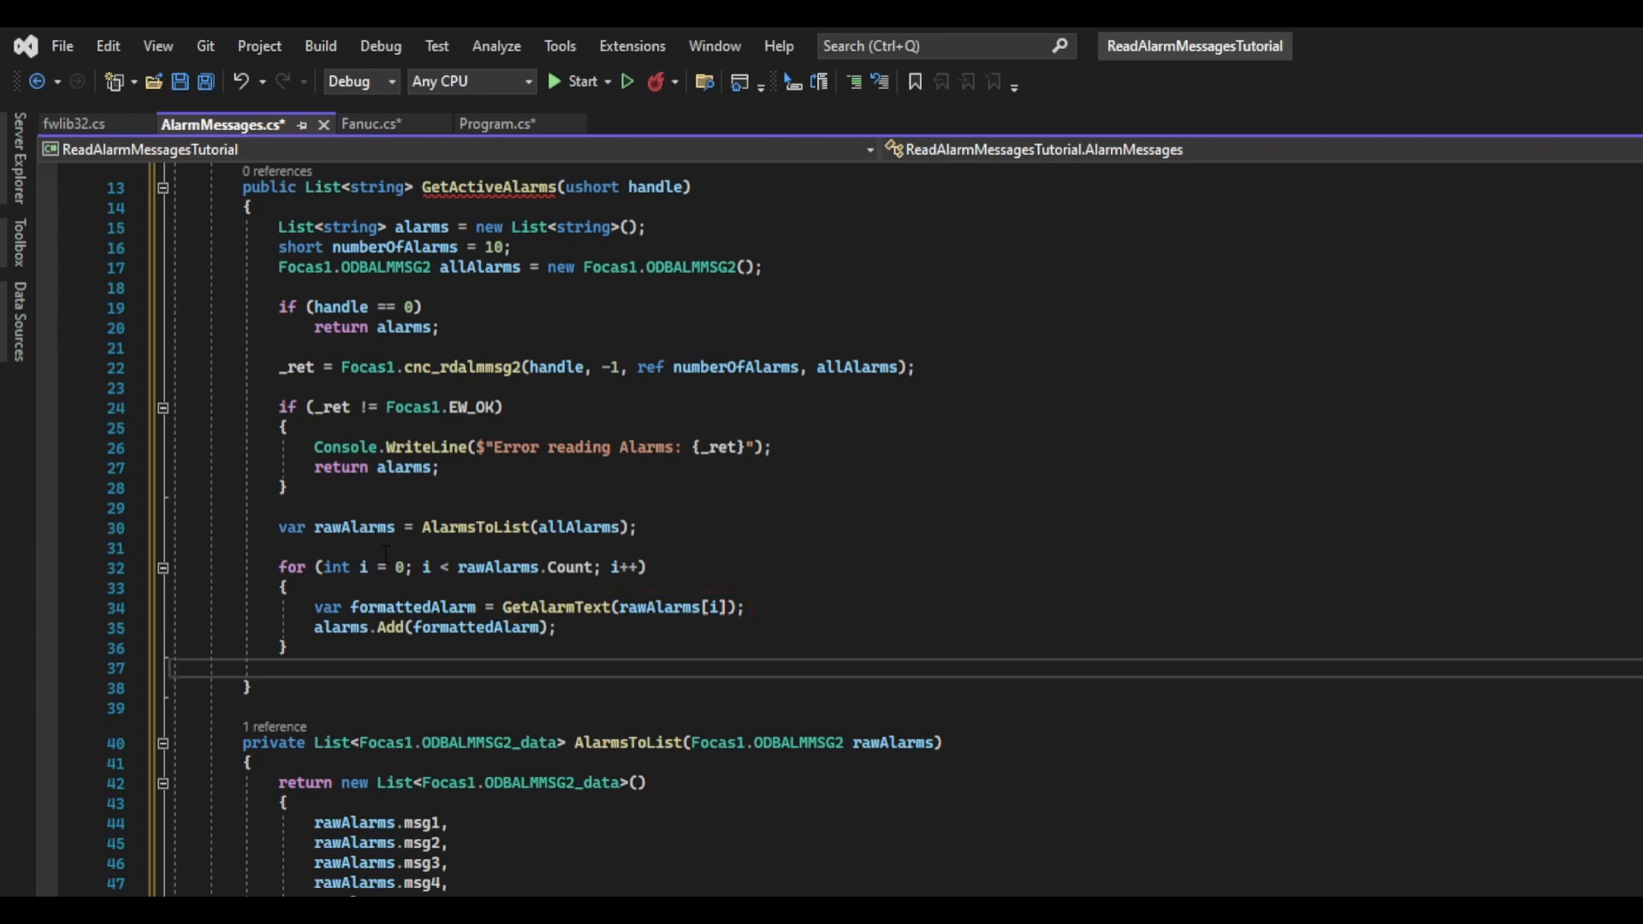
double_click(393, 608)
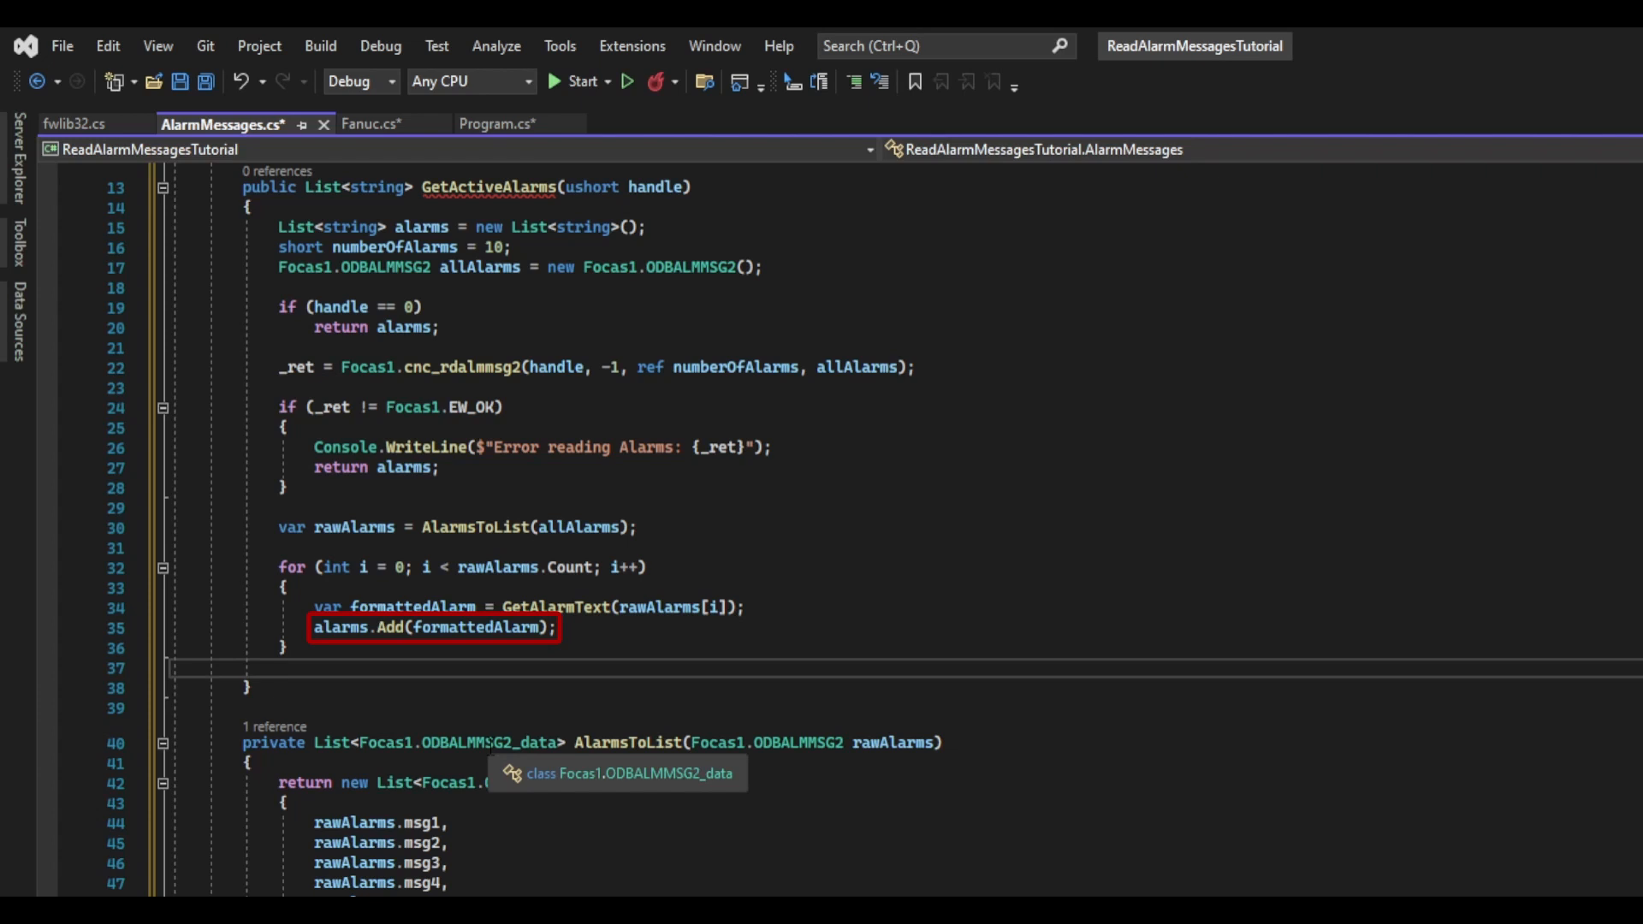
text(return alarms;)
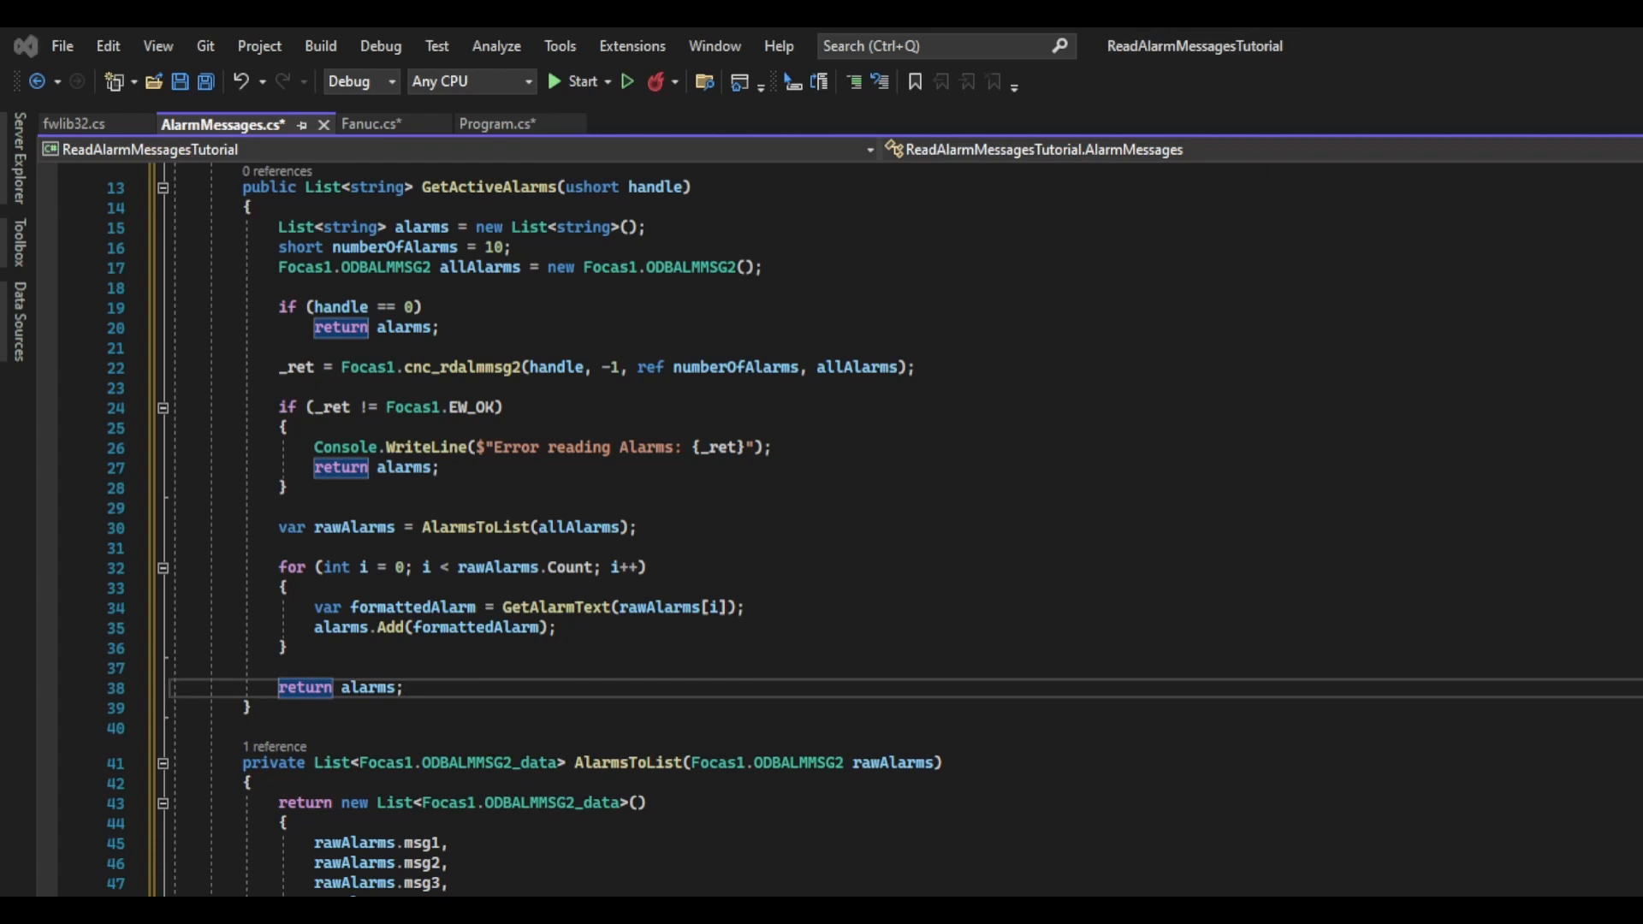
scroll(down, 3)
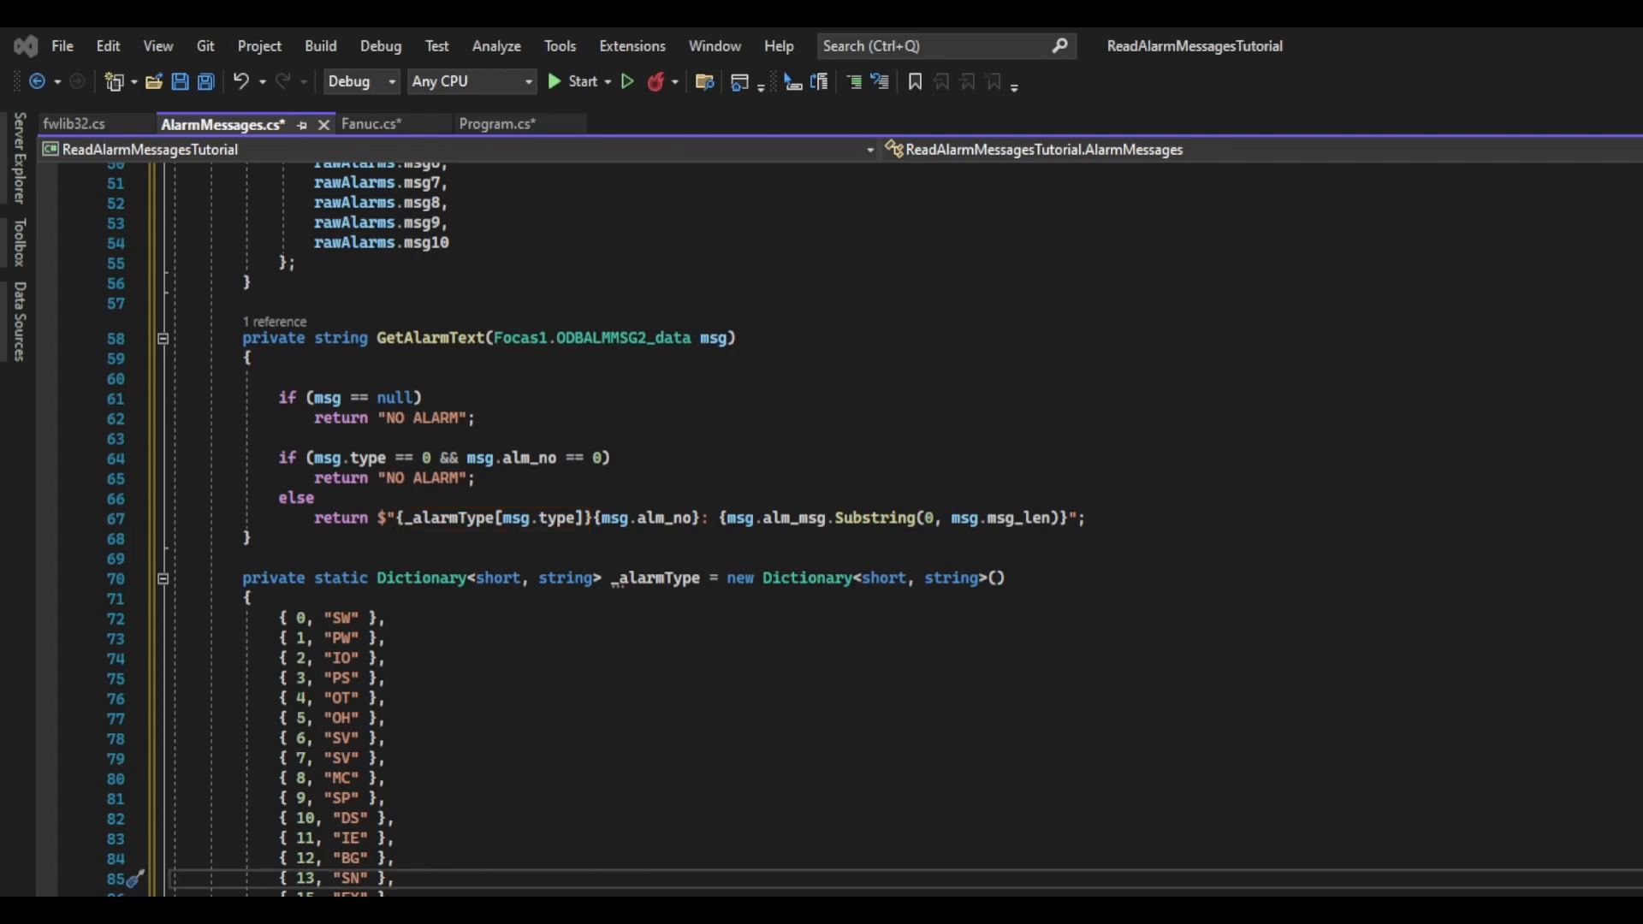
double_click(637, 519)
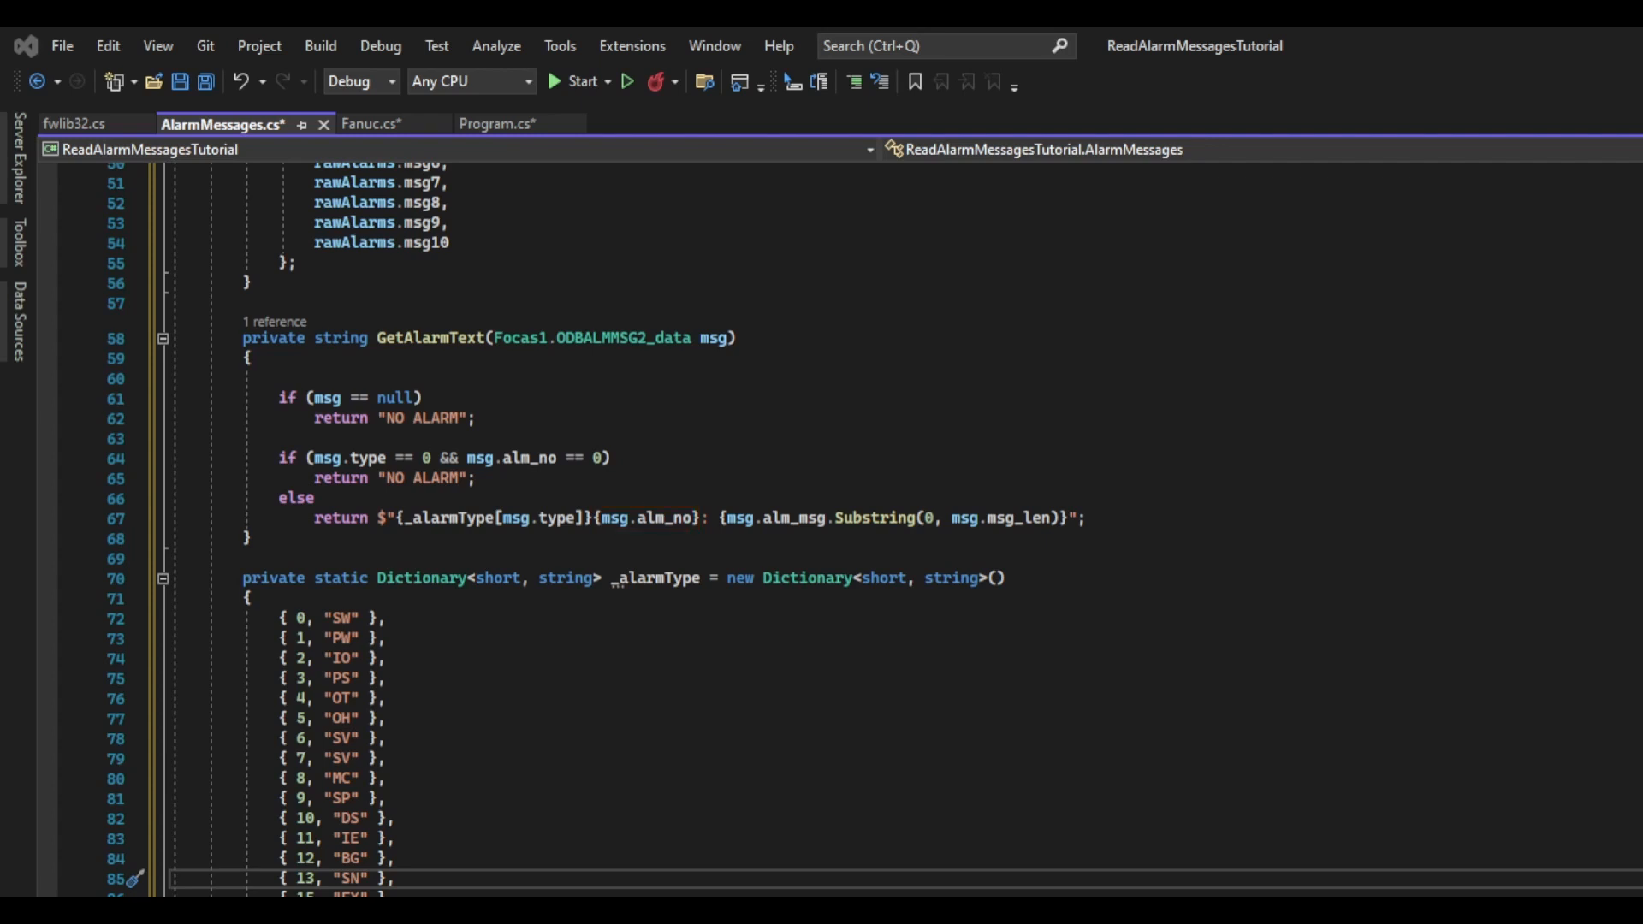
double_click(775, 517)
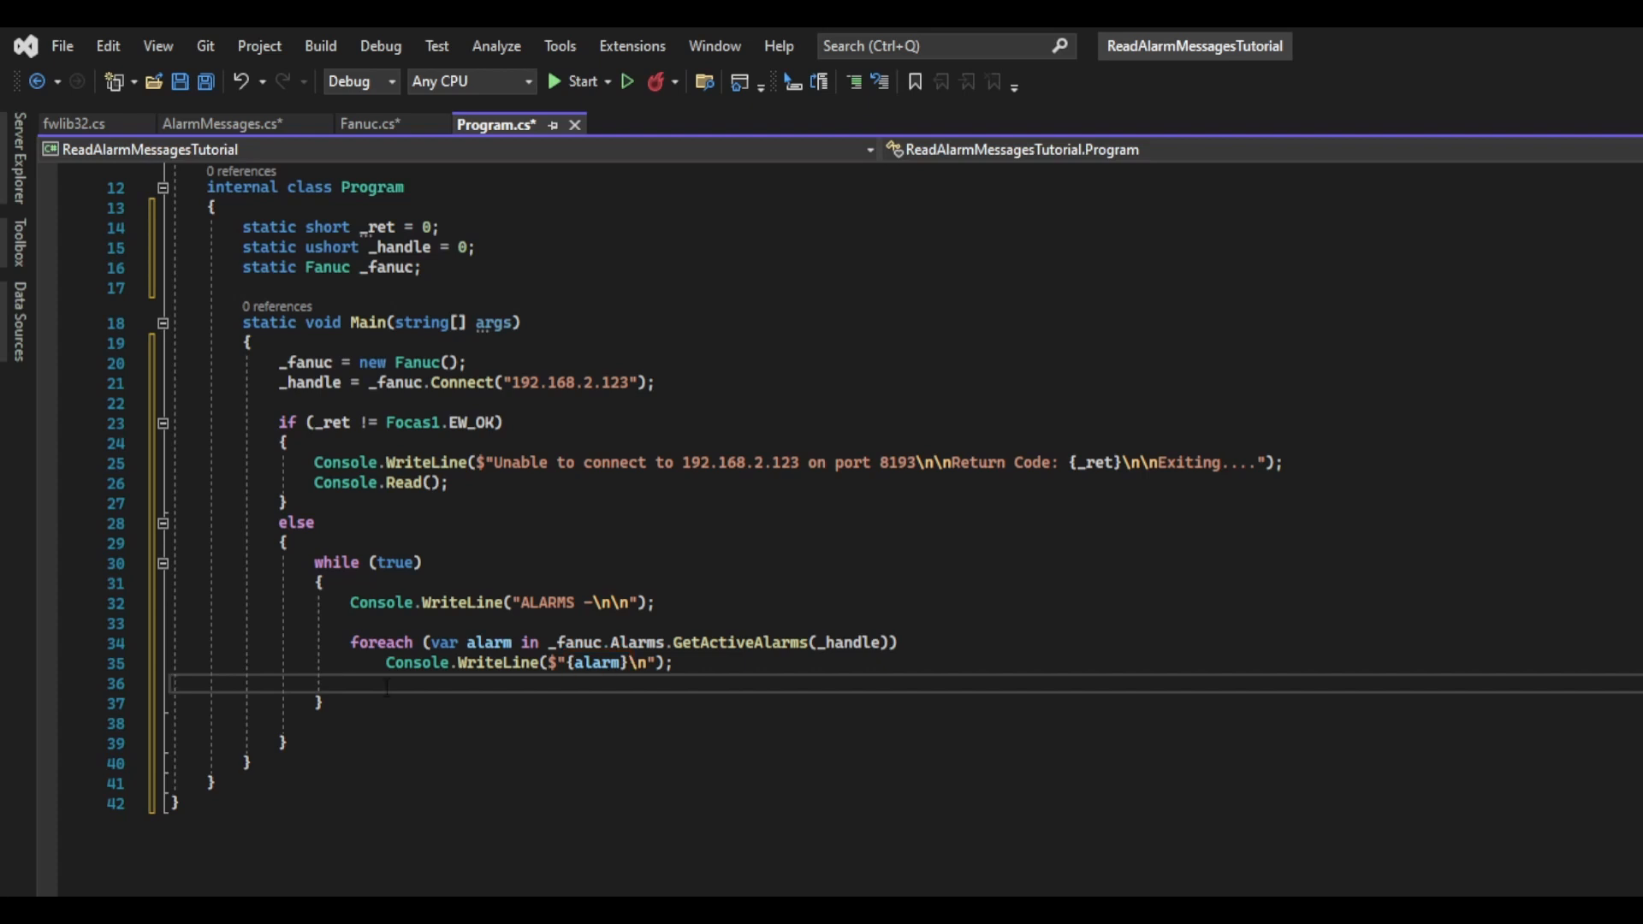
- End the Main loop with Thread.Sleep(1000) and Console.Clear() before repeating
text(Thread.Sleep(1000);)
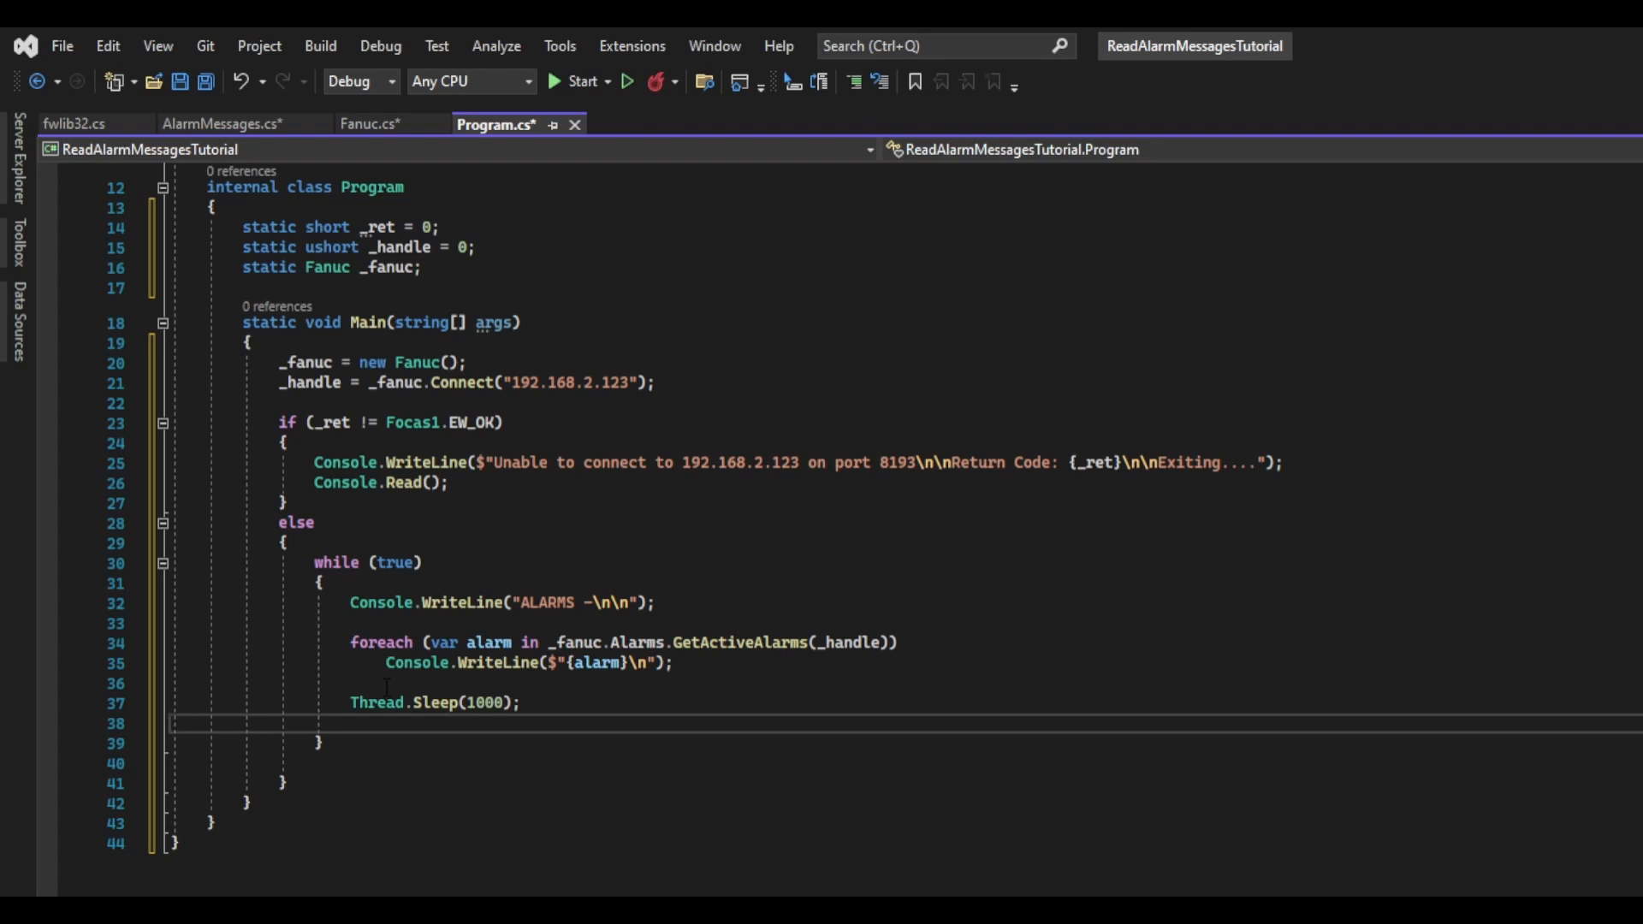
text(Console.Clear();)
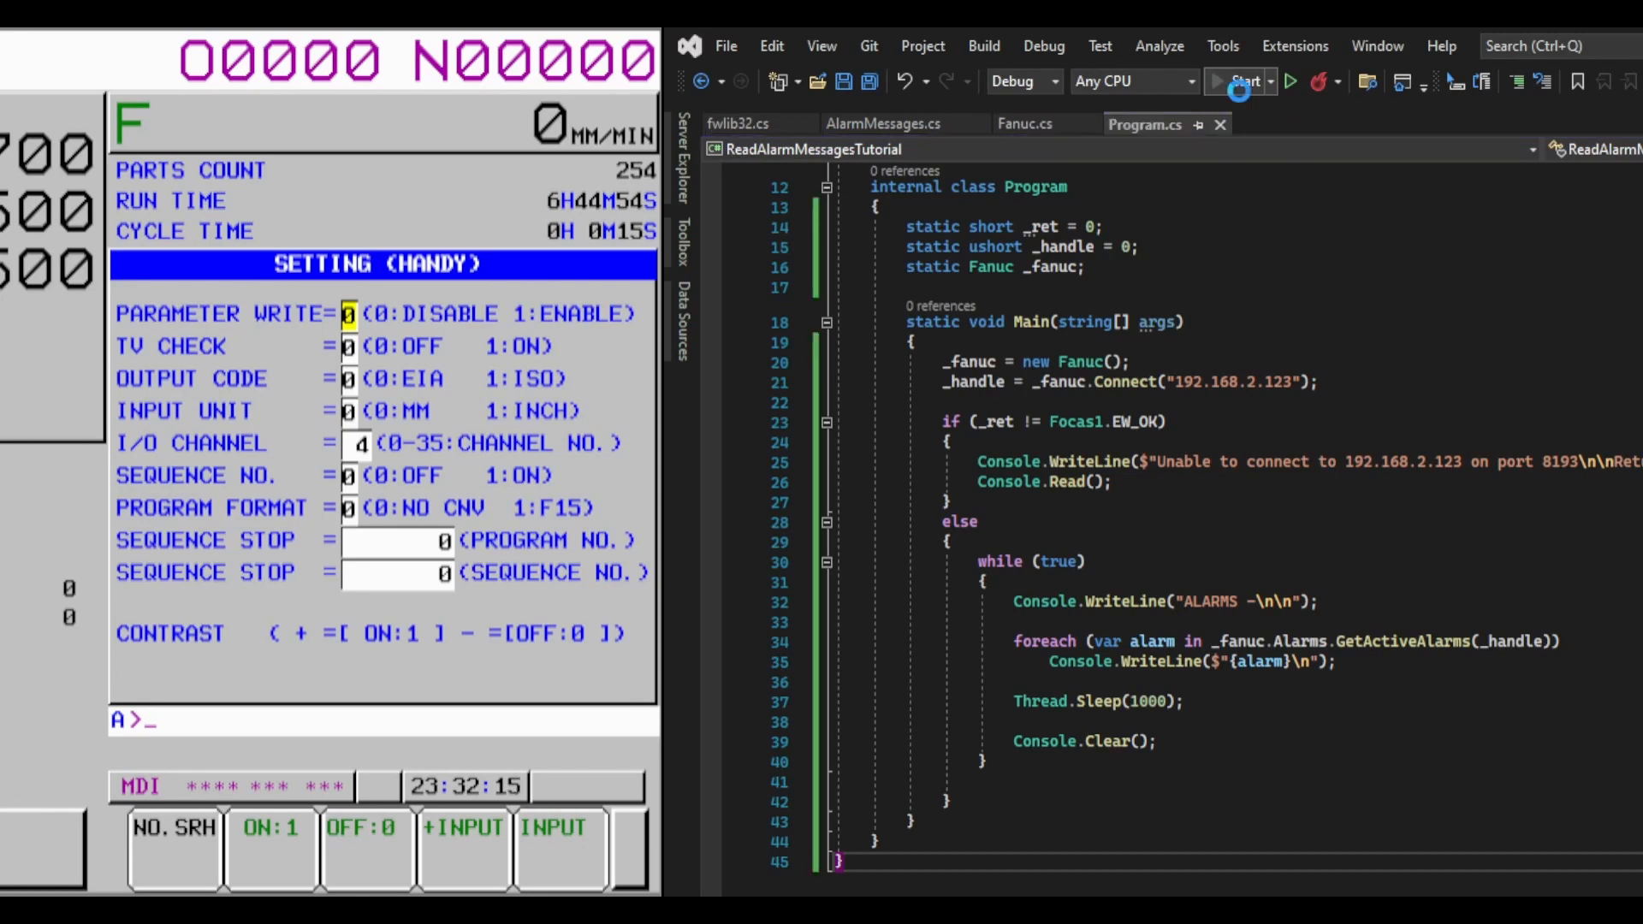
- Run the monitor, set PARAMETER WRITE to 1 on the CNC to see SW100 reported, then stop debugging
click(1246, 81)
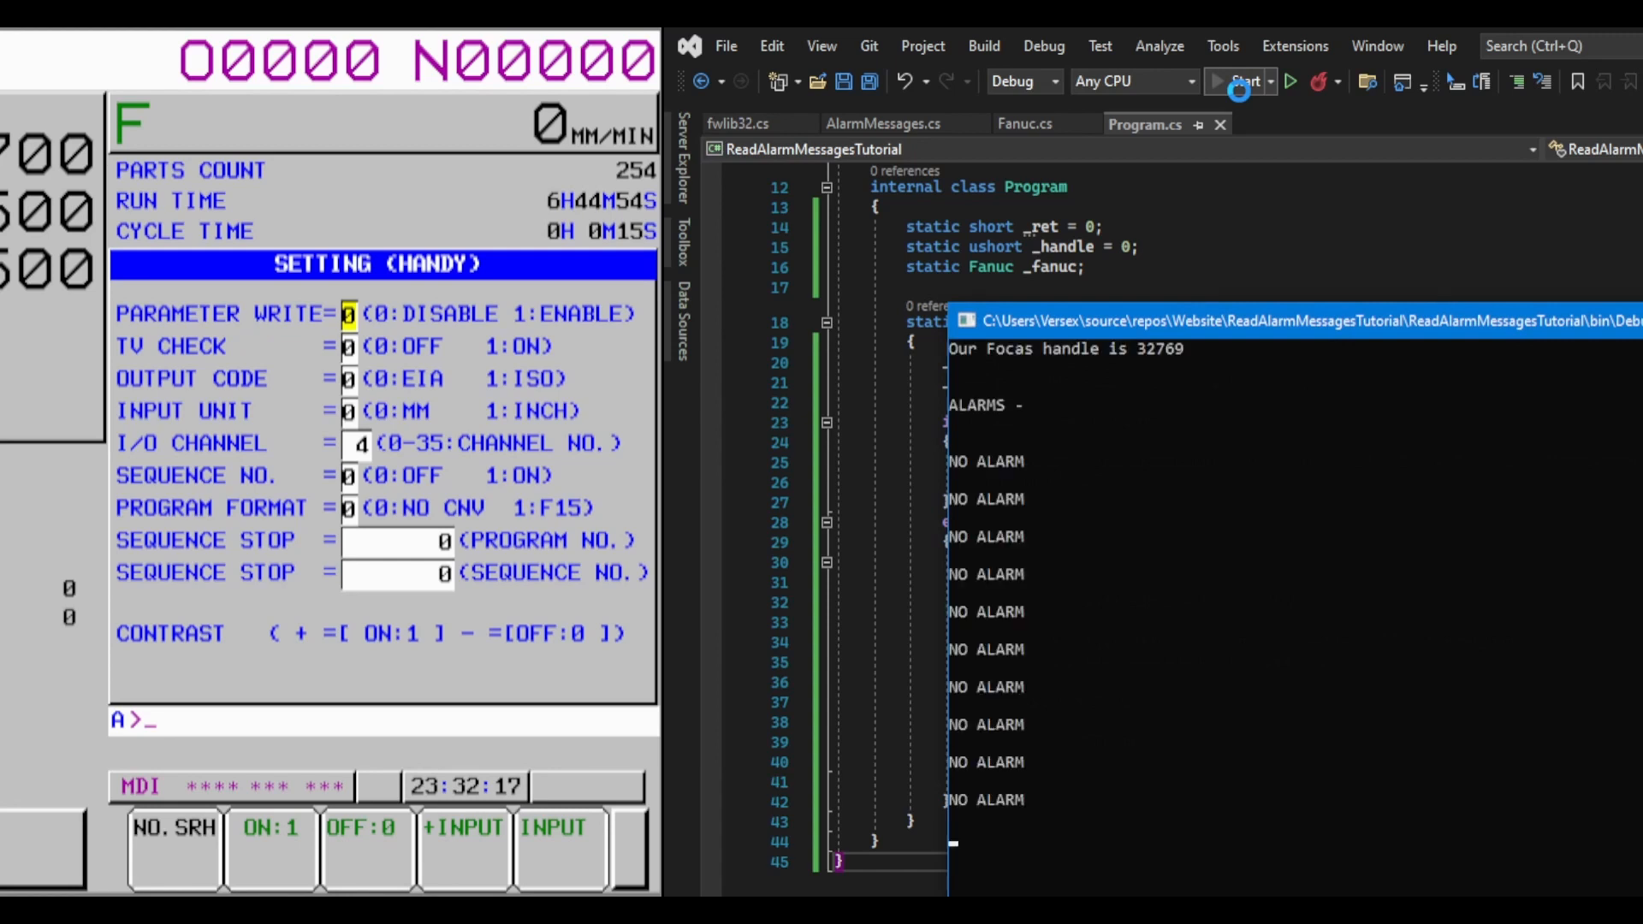
click(1238, 81)
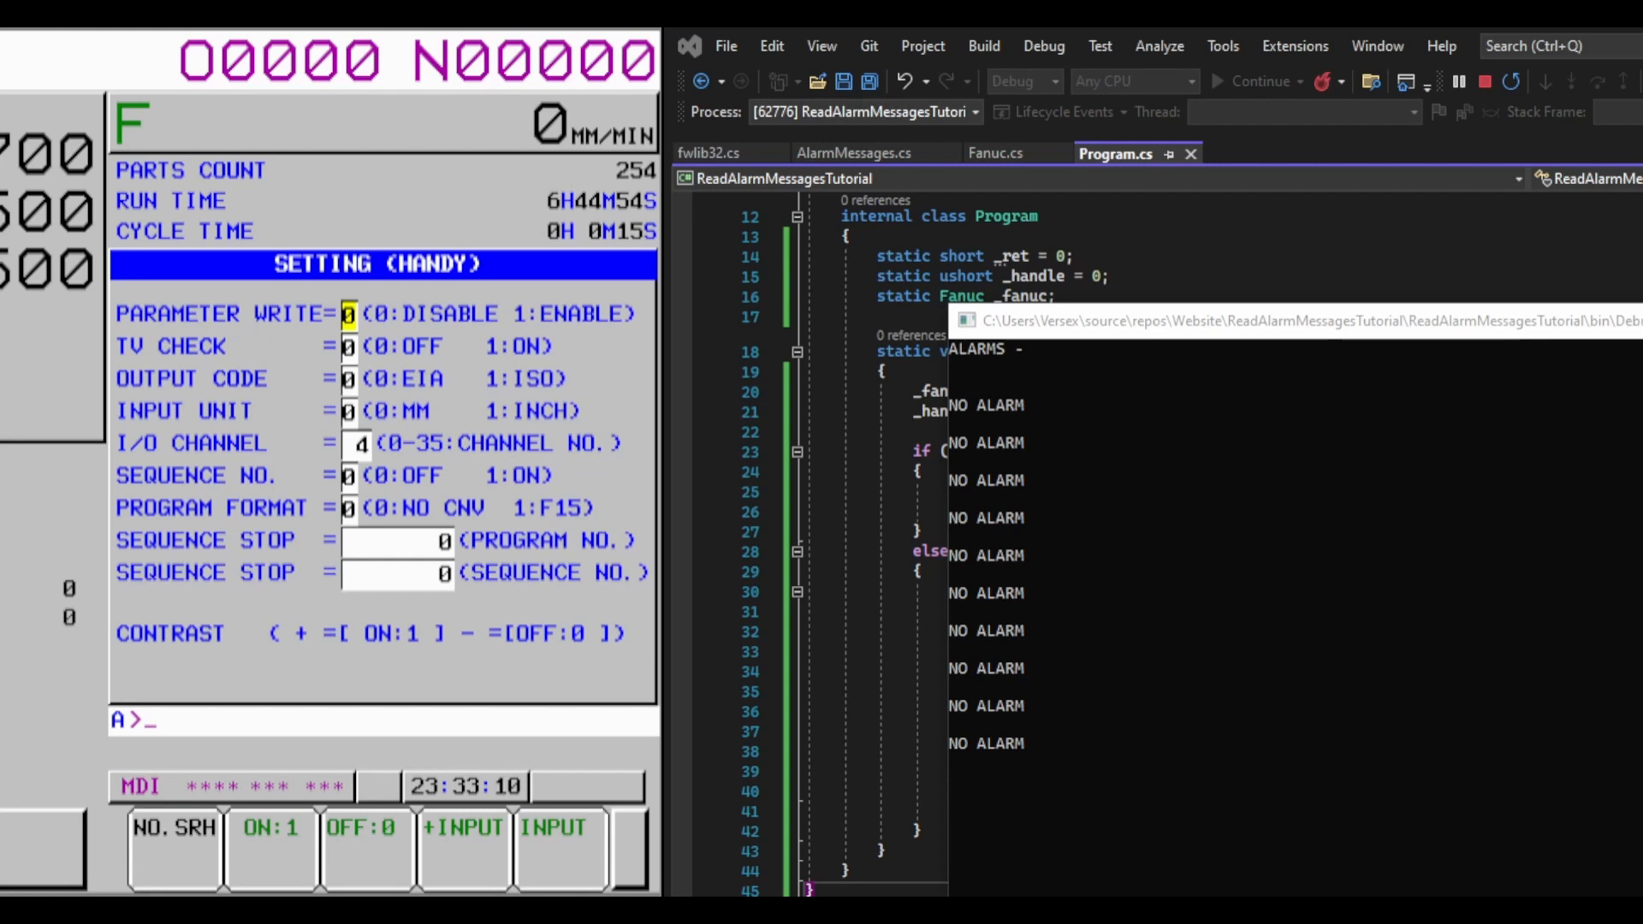
text(1)
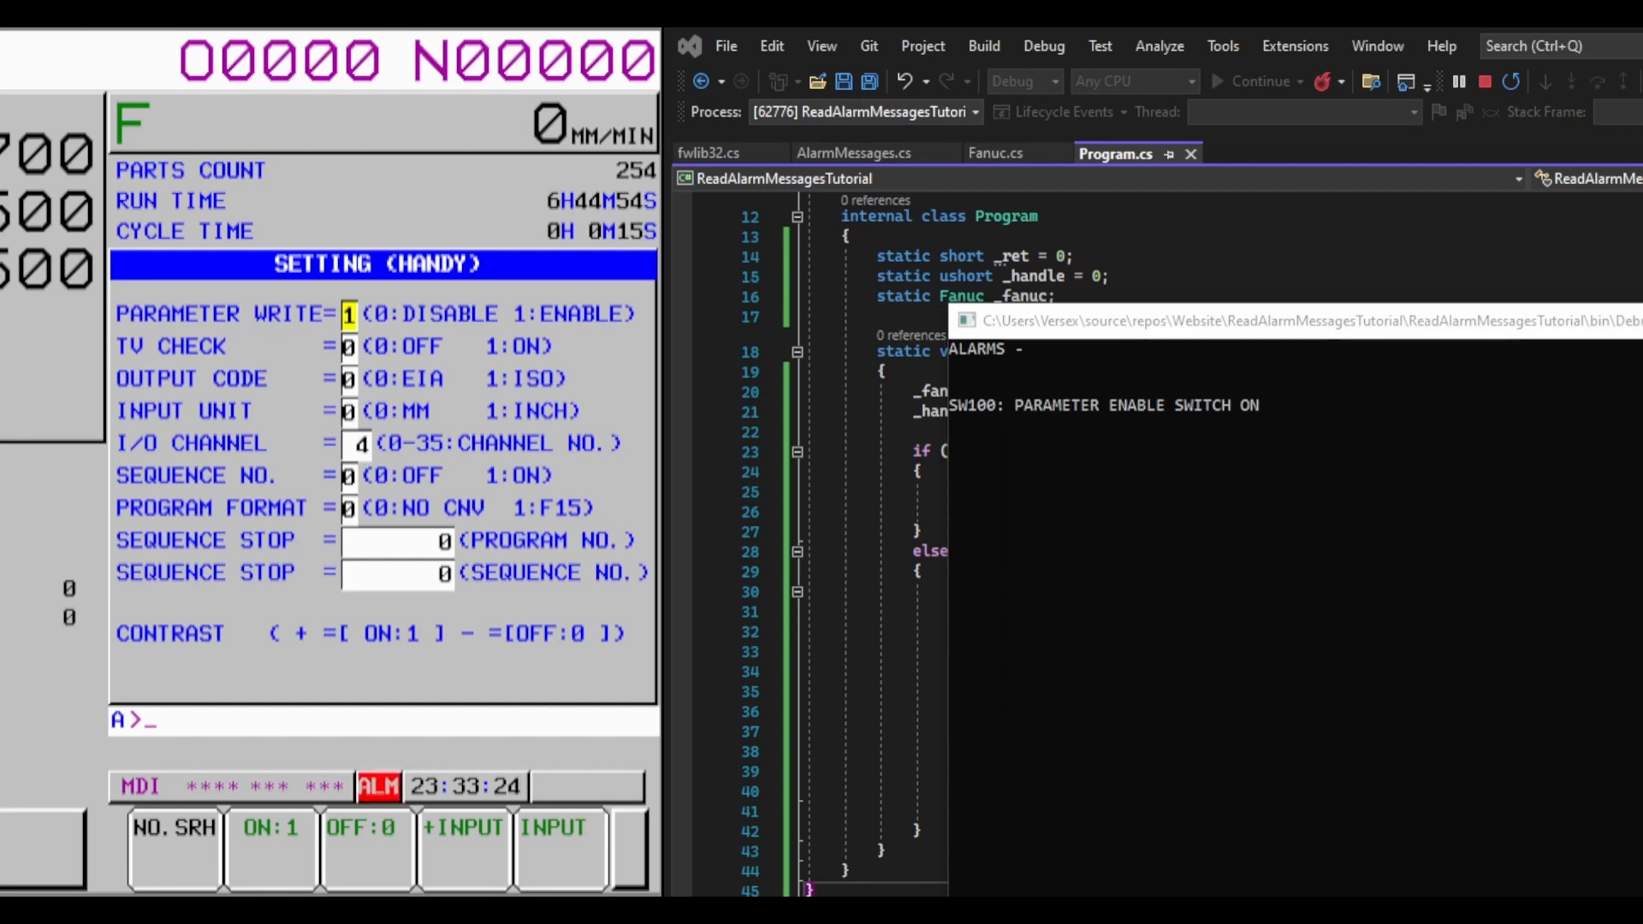
click(1460, 81)
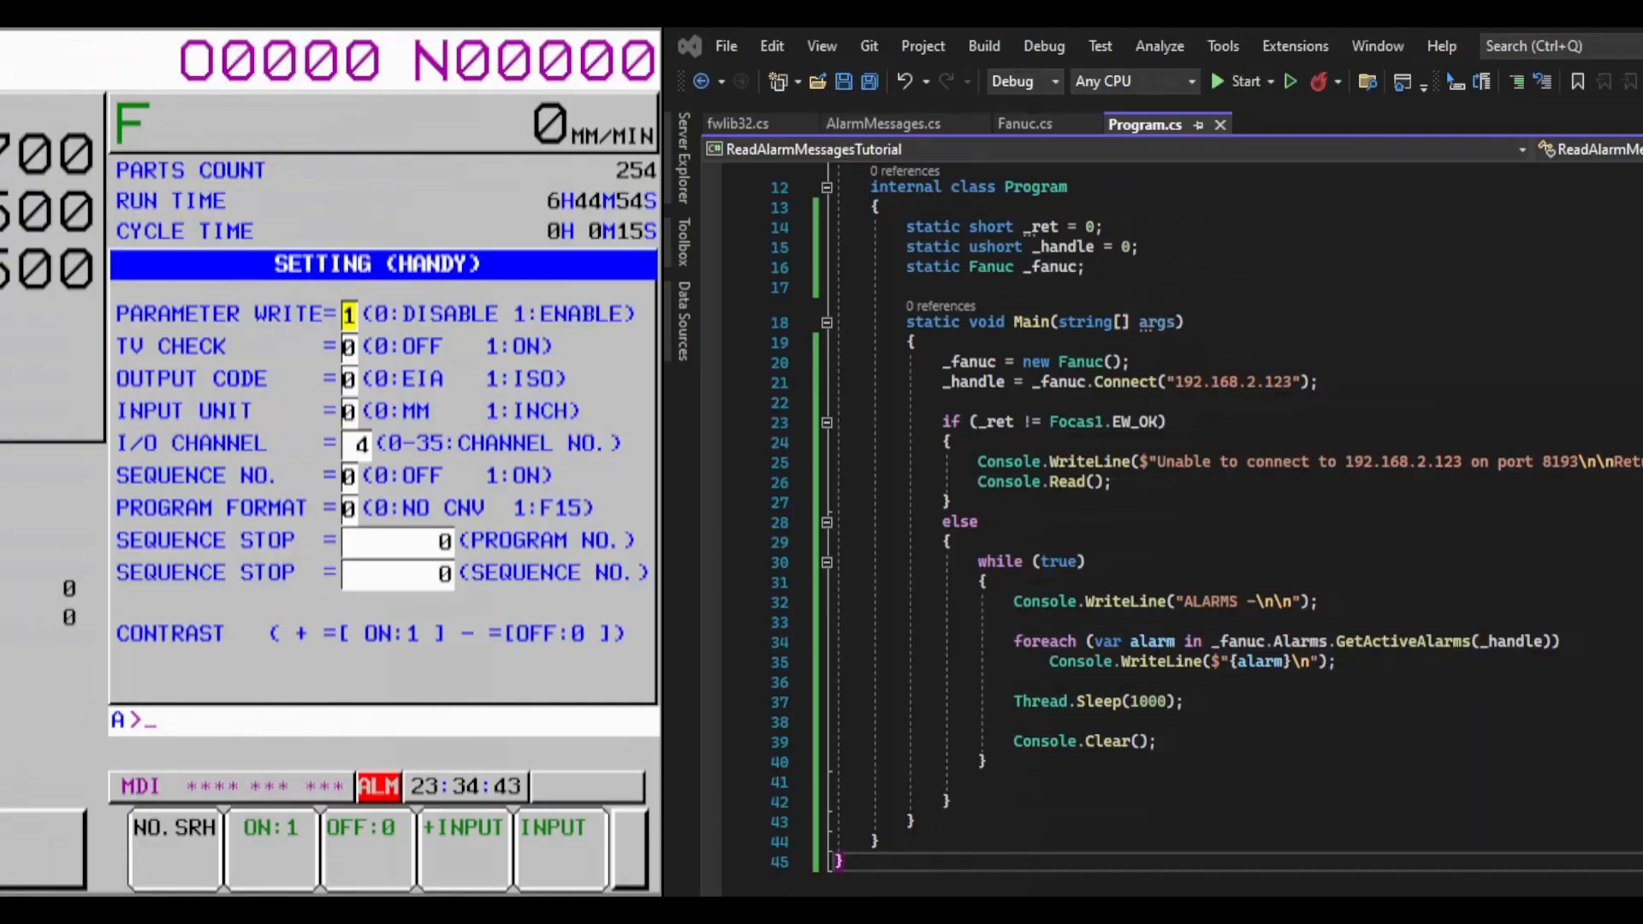